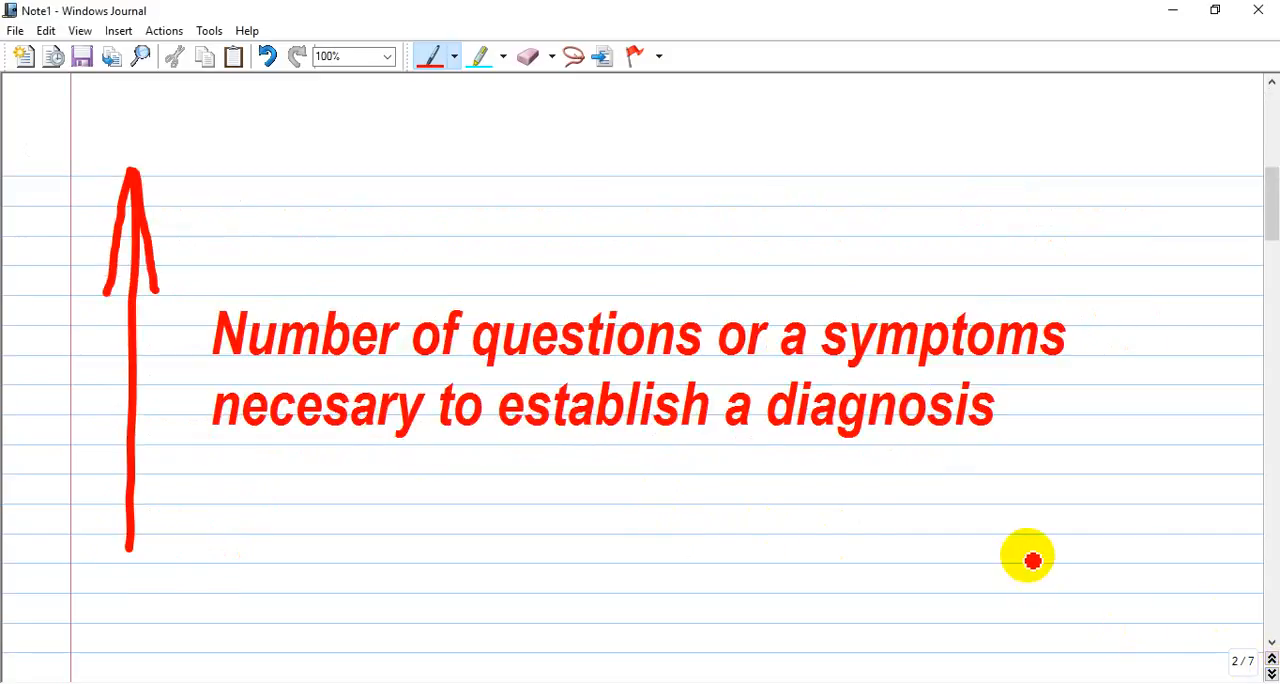
pyautogui.moveTo(244, 432)
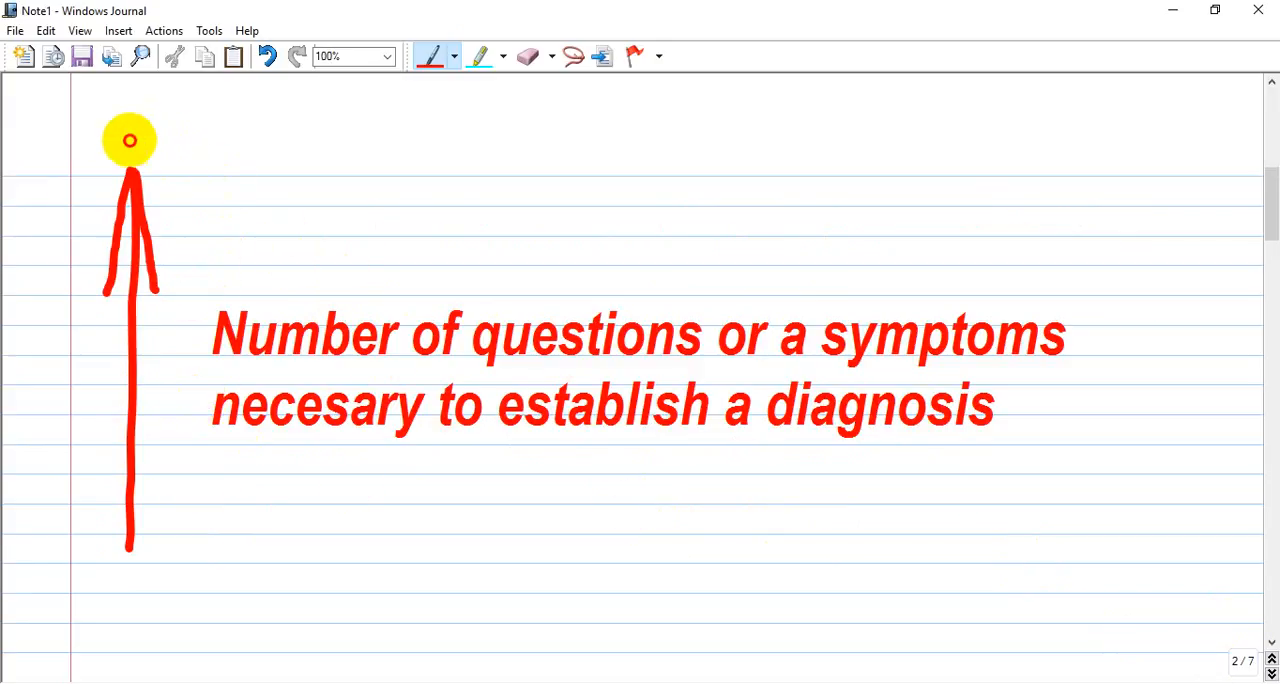
# Underline Anhedonia, Psychomotor disturbances, thoughts of death and Worthlessness in red.
pyautogui.moveTo(130, 130); pyautogui.dragTo(136, 576)
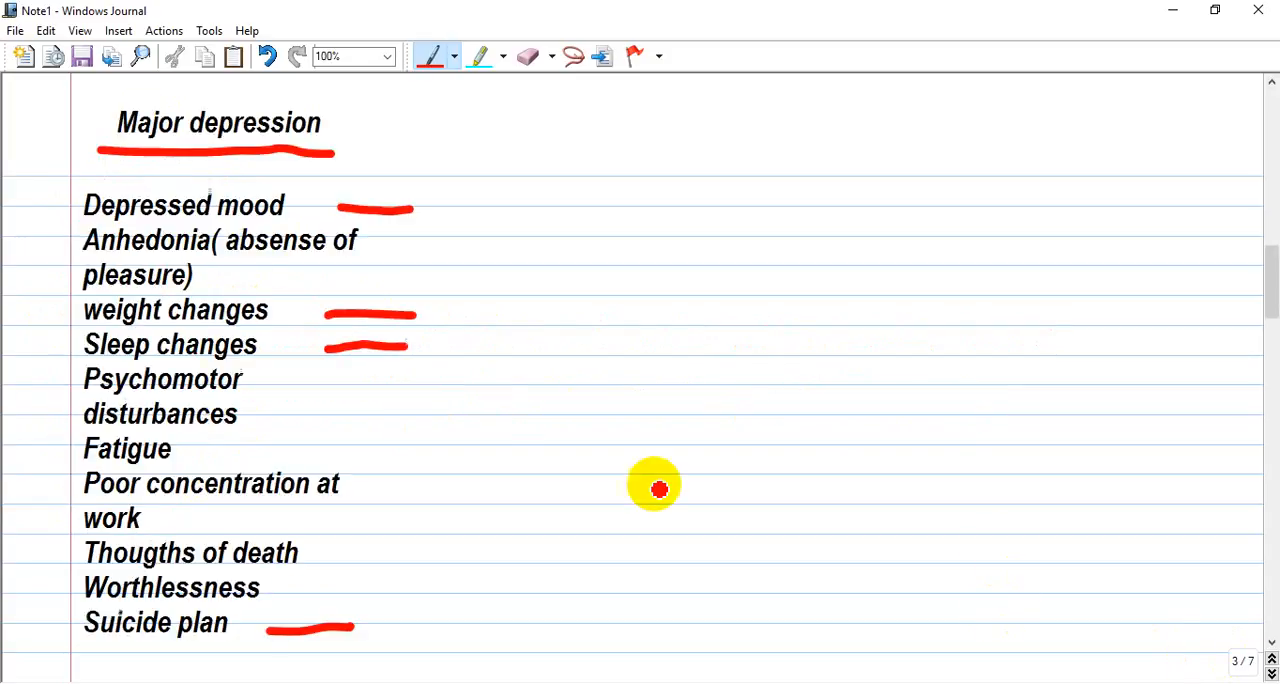
pyautogui.moveTo(528, 280)
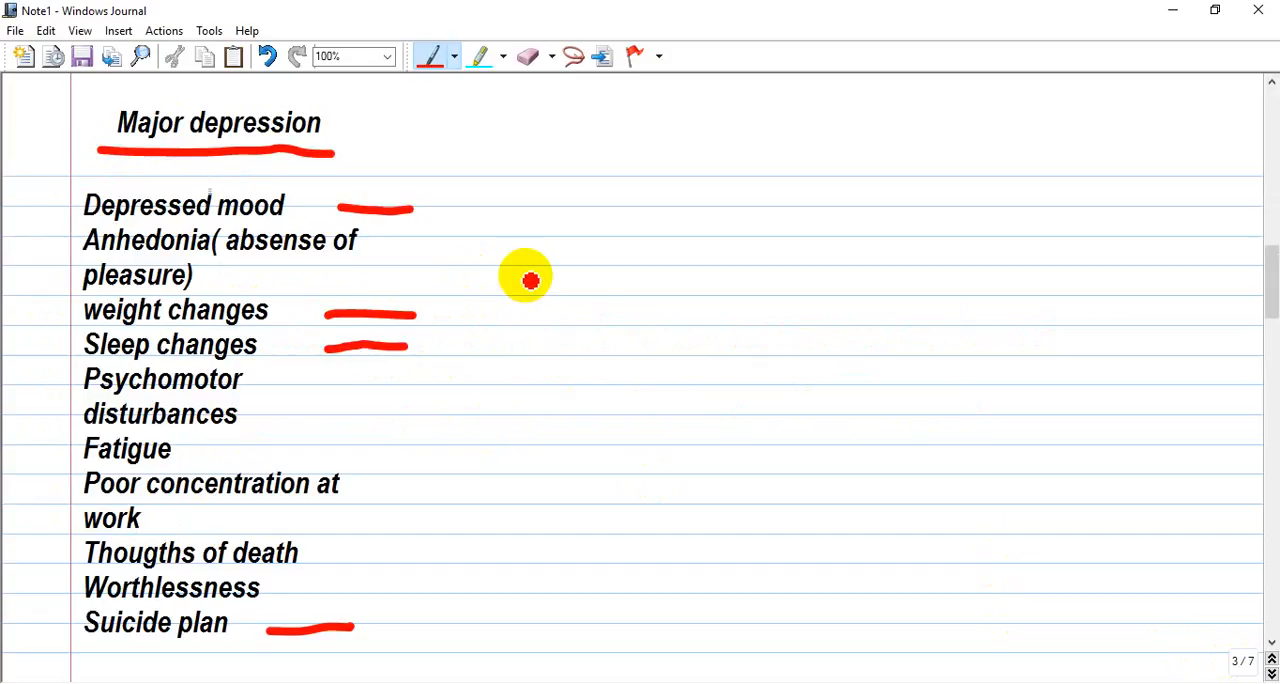
pyautogui.moveTo(100, 226)
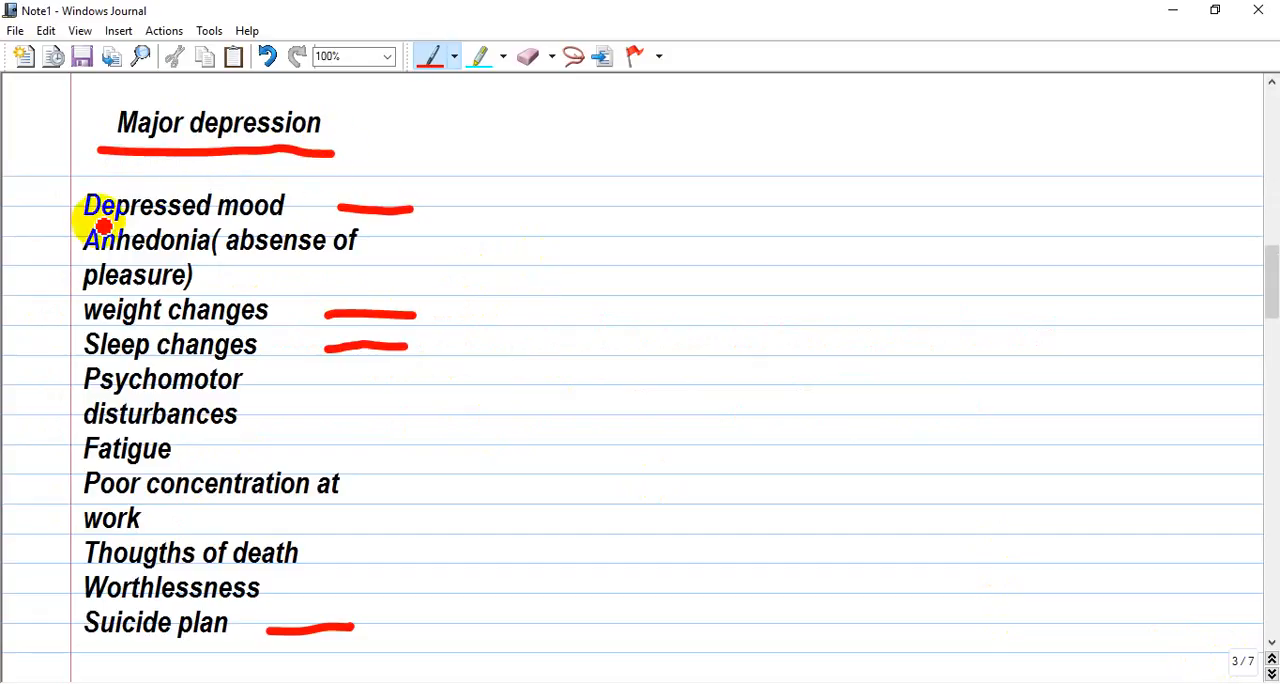
pyautogui.moveTo(410, 238)
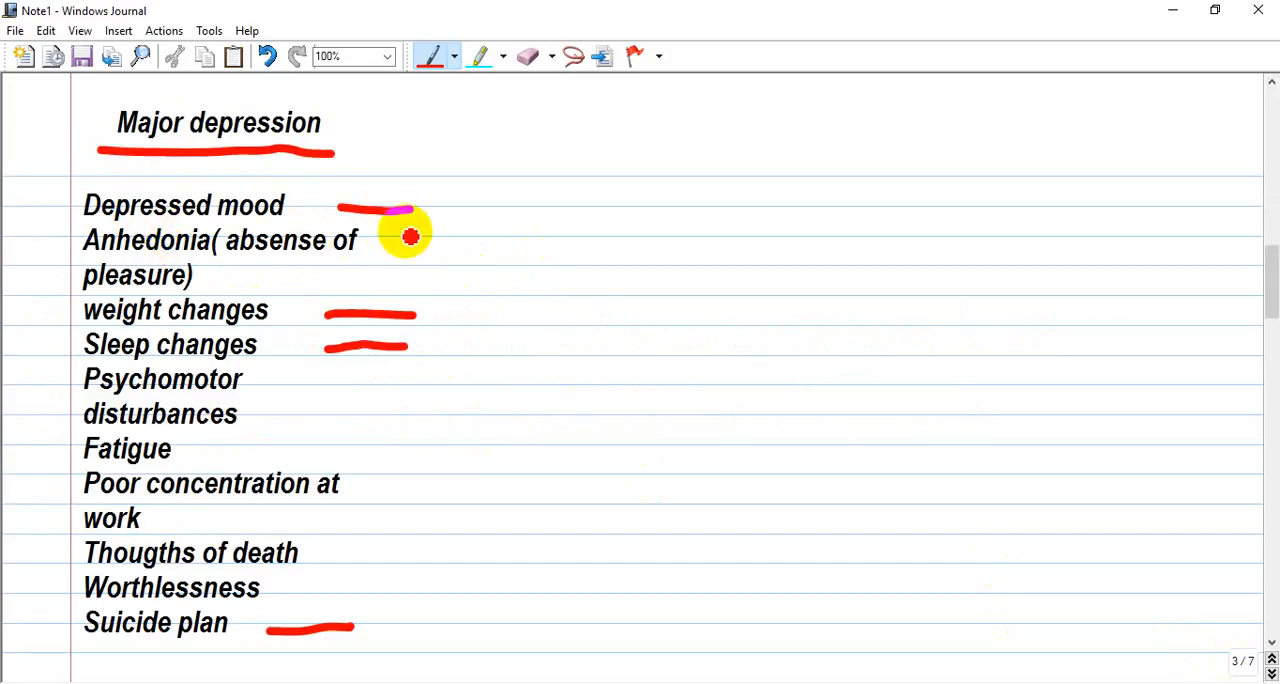
pyautogui.moveTo(458, 284)
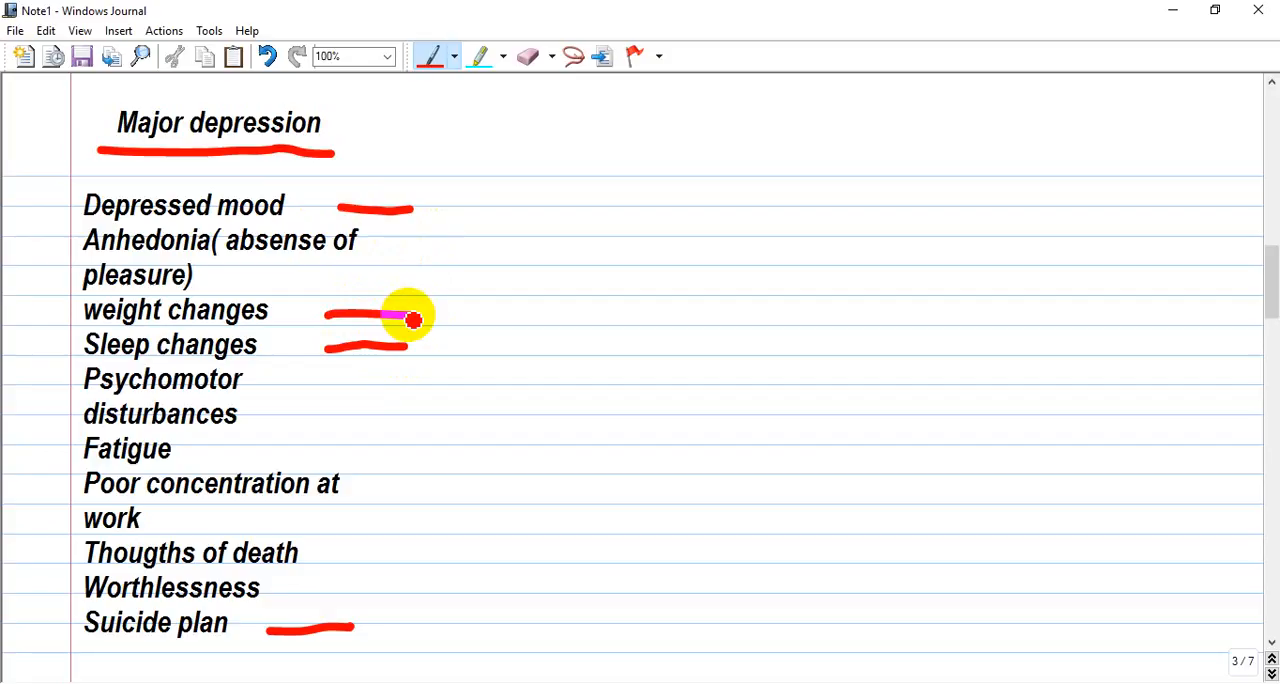
pyautogui.moveTo(408, 330)
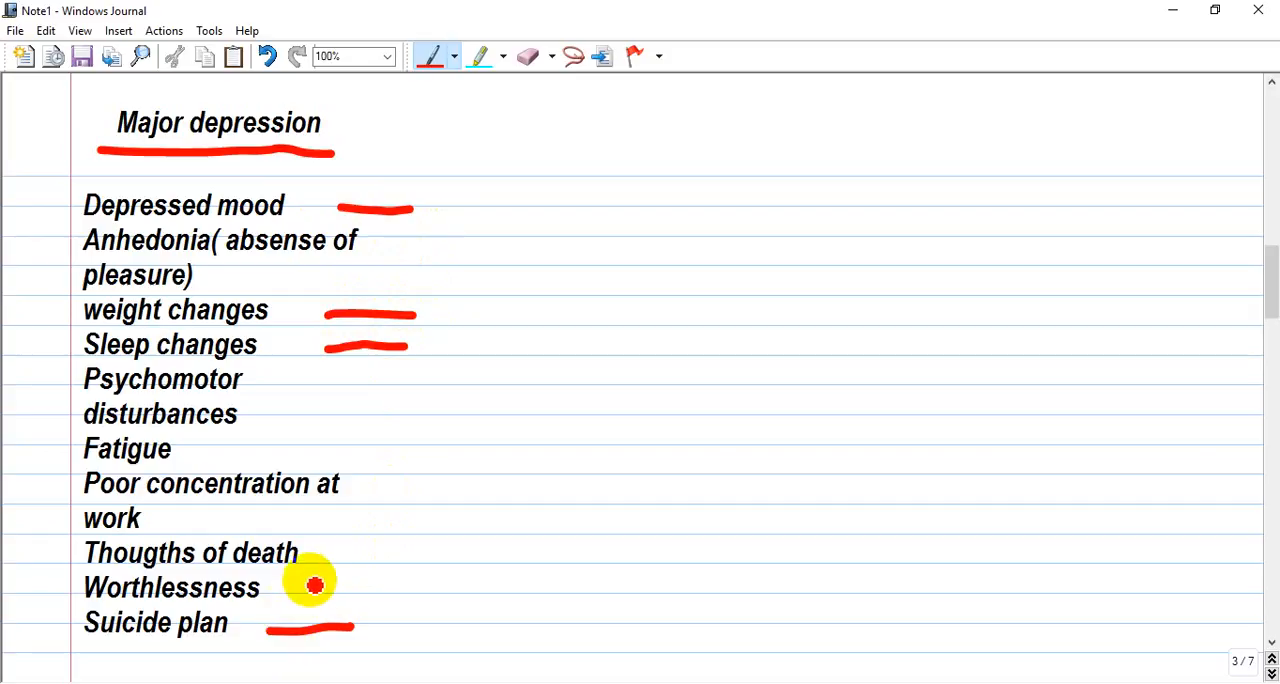
pyautogui.moveTo(646, 274)
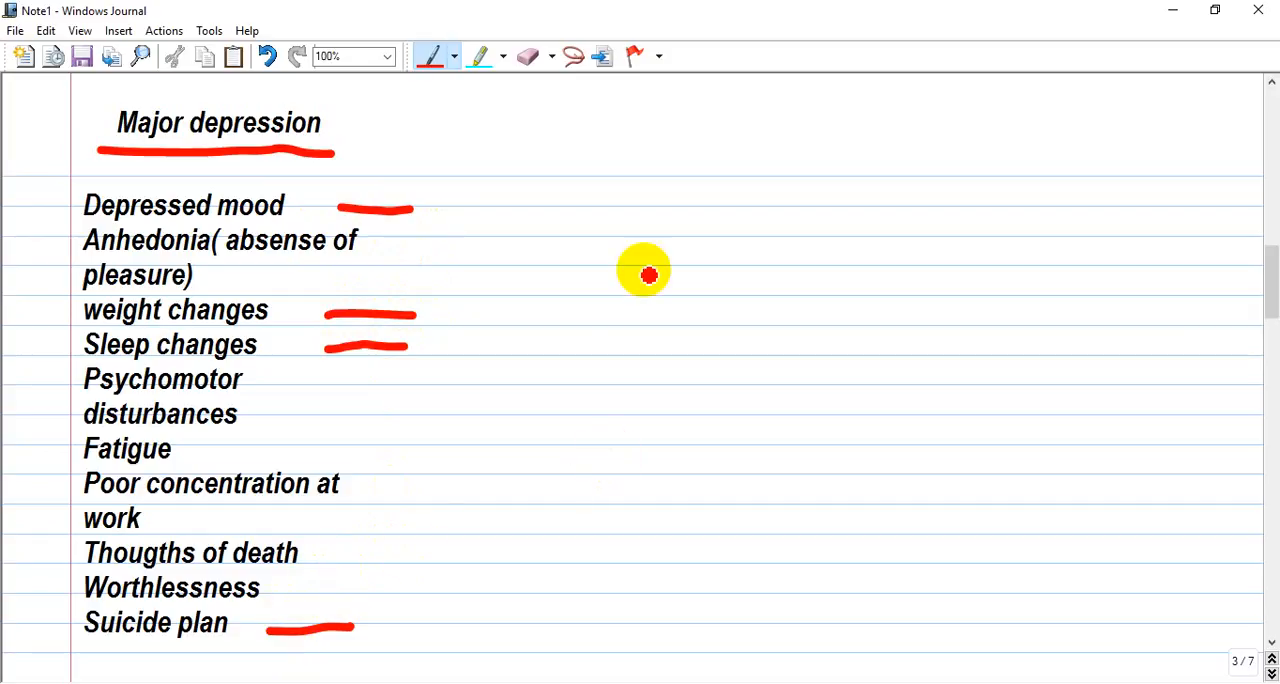
pyautogui.moveTo(436, 268)
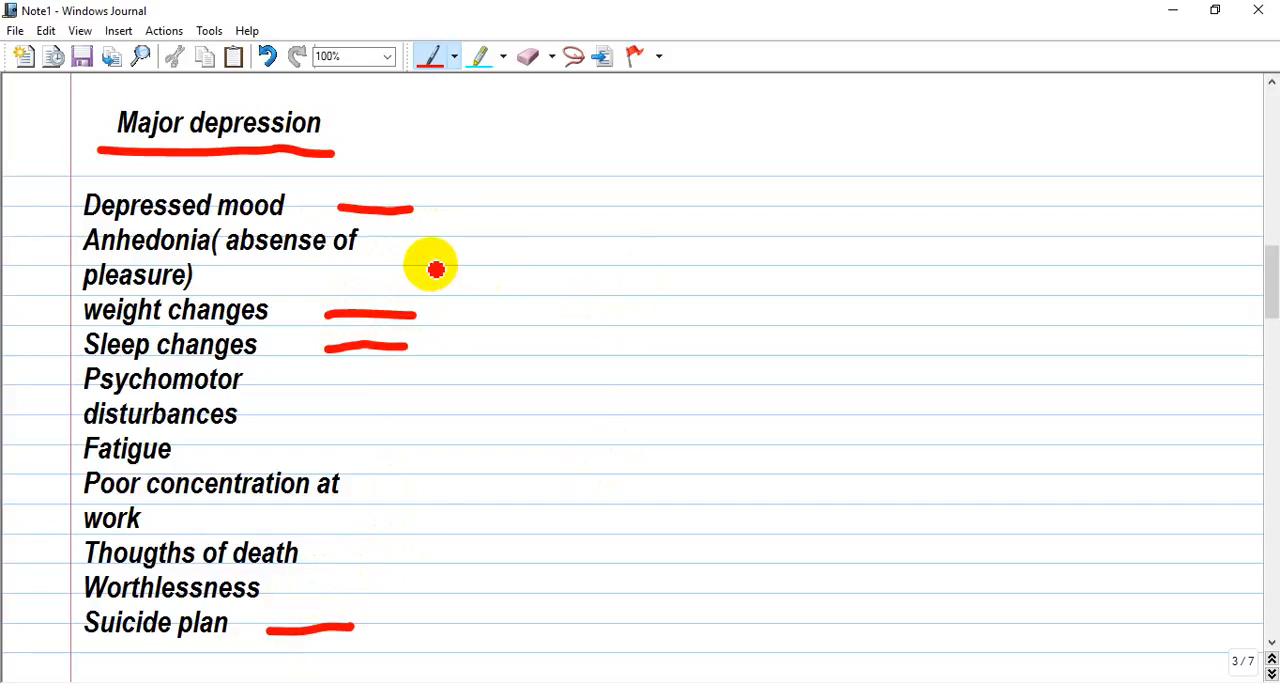
pyautogui.moveTo(350, 264)
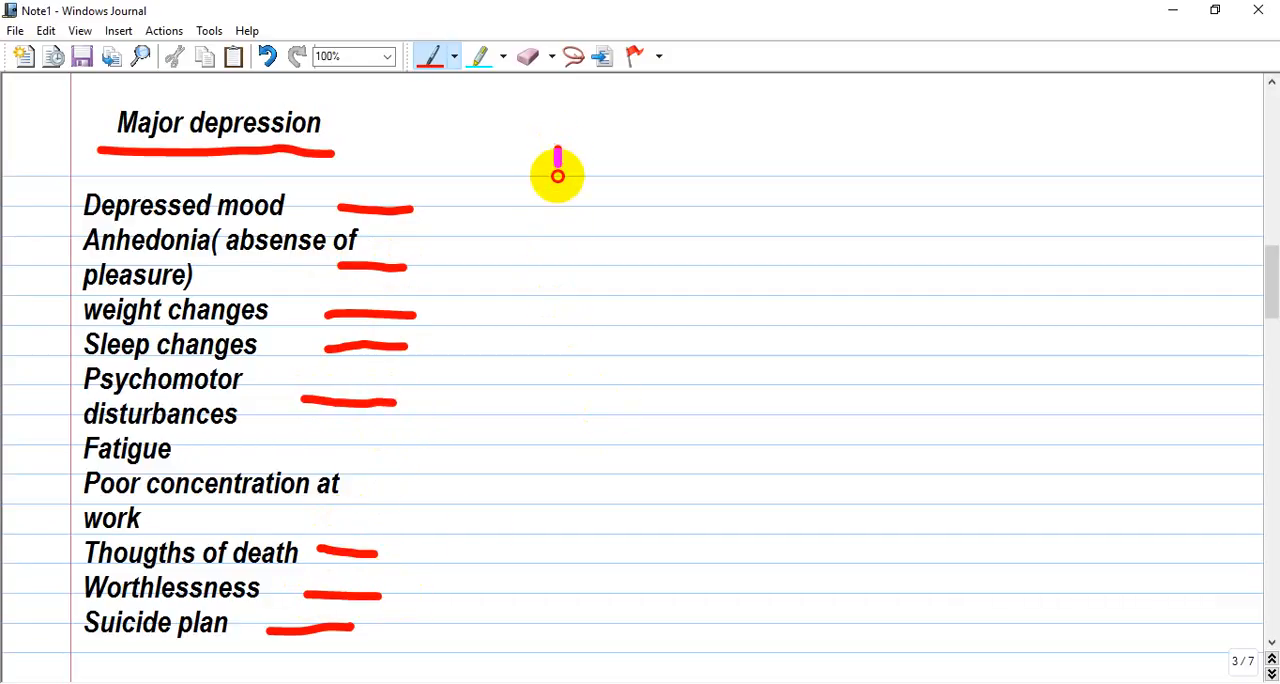
# Draw a down arrow labelled 'sensit', an up arrow labelled 'Specif', and encircle the symptom list in red.
pyautogui.moveTo(556, 164); pyautogui.dragTo(556, 308)
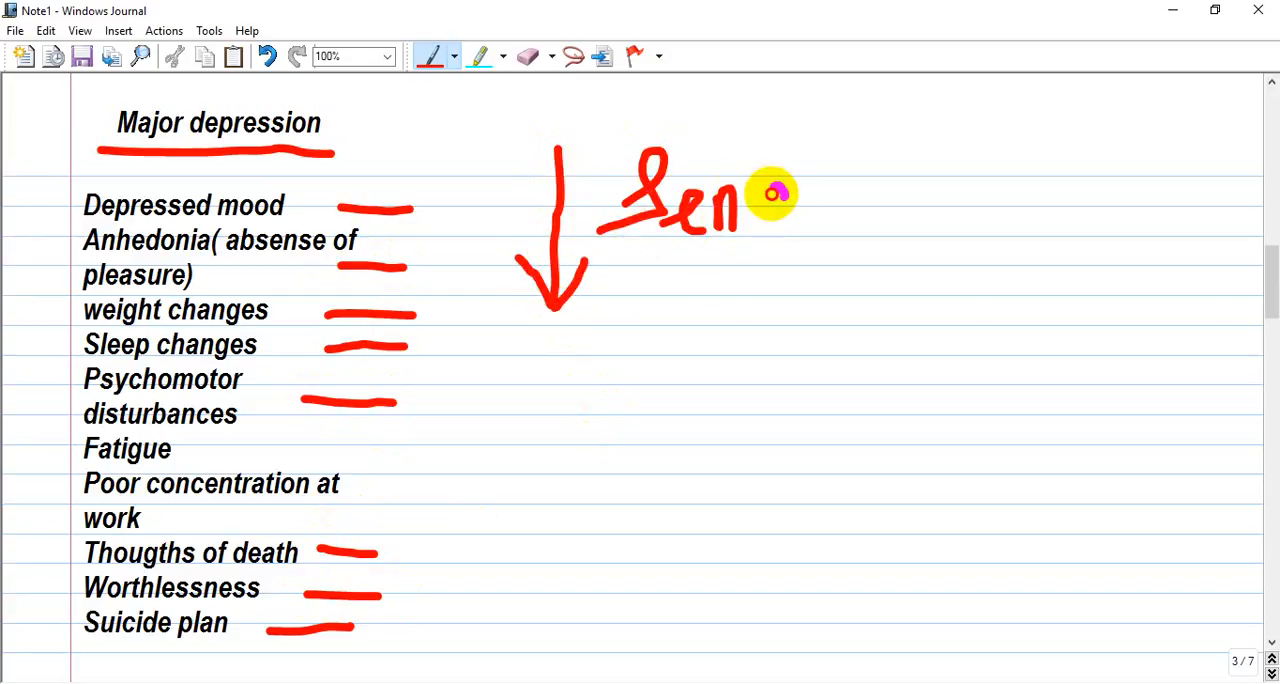
pyautogui.moveTo(770, 196); pyautogui.dragTo(890, 190)
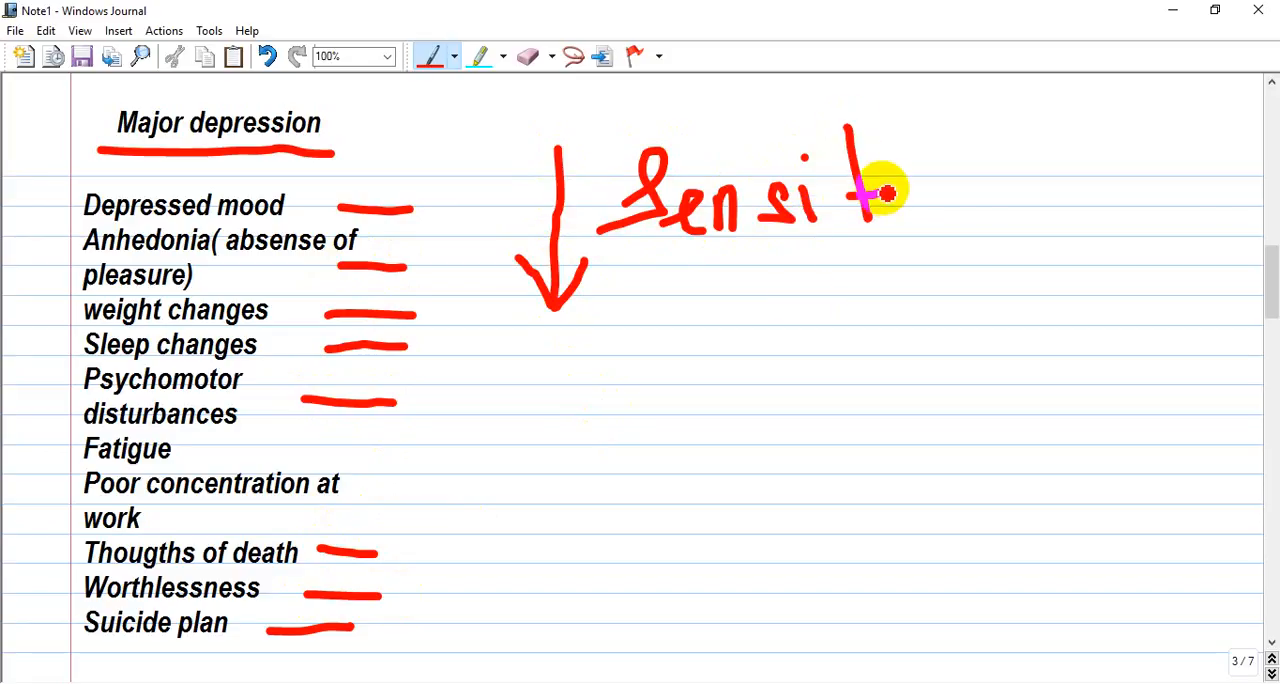
pyautogui.moveTo(544, 390); pyautogui.dragTo(544, 564)
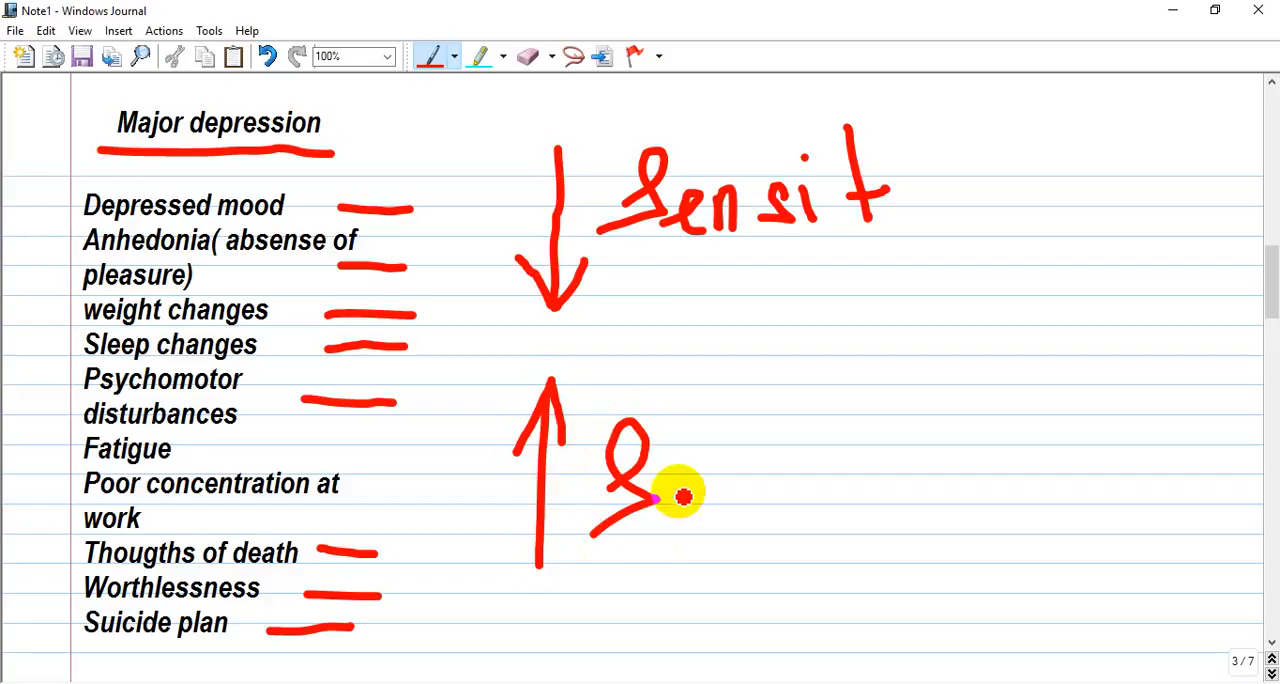
pyautogui.moveTo(660, 500); pyautogui.dragTo(780, 470)
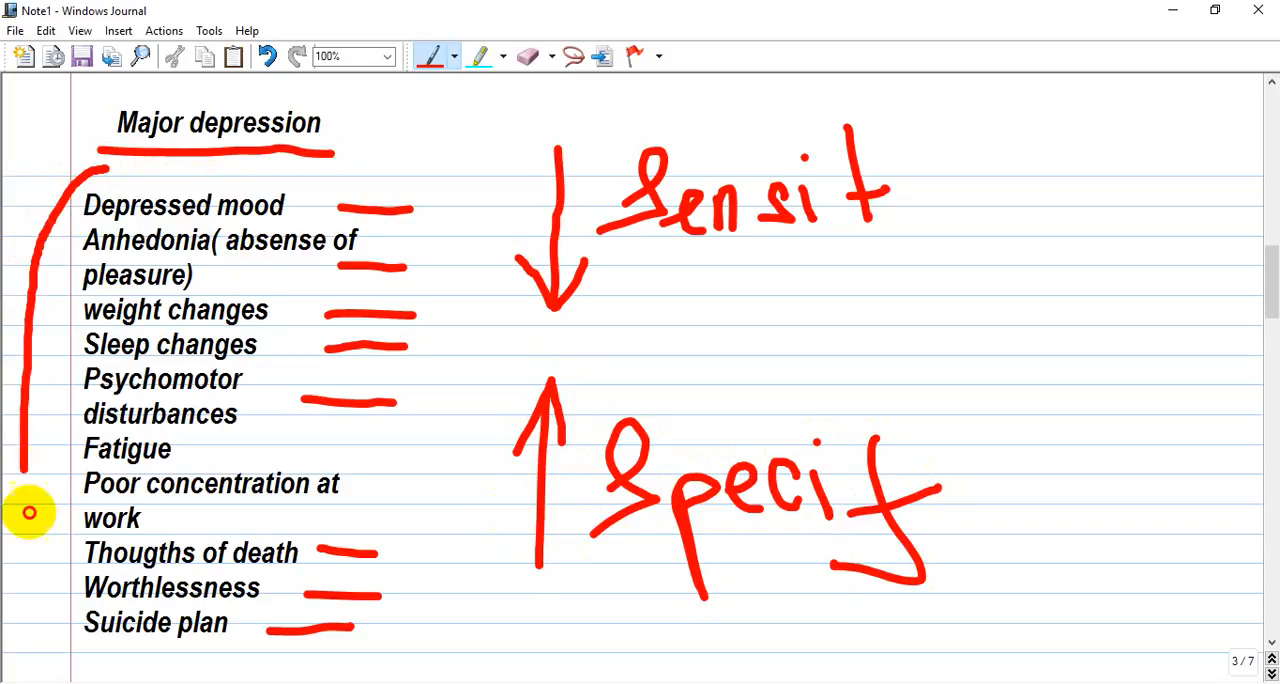
pyautogui.moveTo(28, 512); pyautogui.dragTo(472, 272)
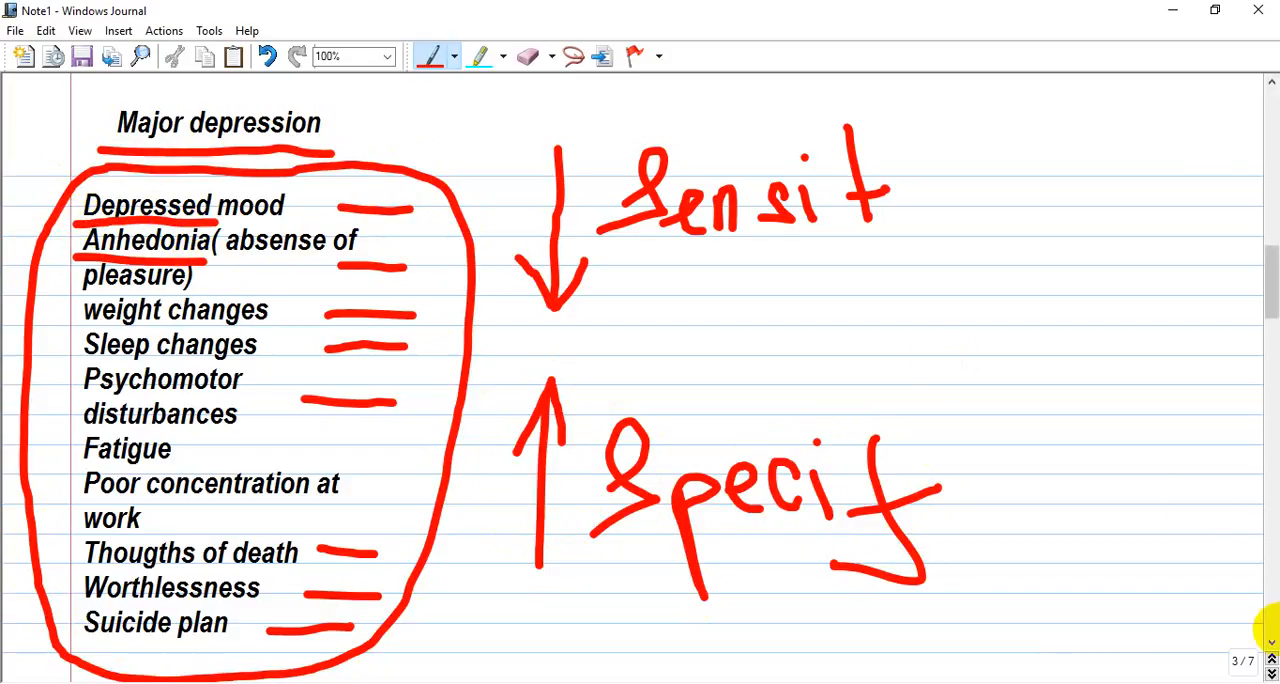
# Scroll down to page 5 showing the diagnosis note with its downward arrow.
pyautogui.scroll(-3)
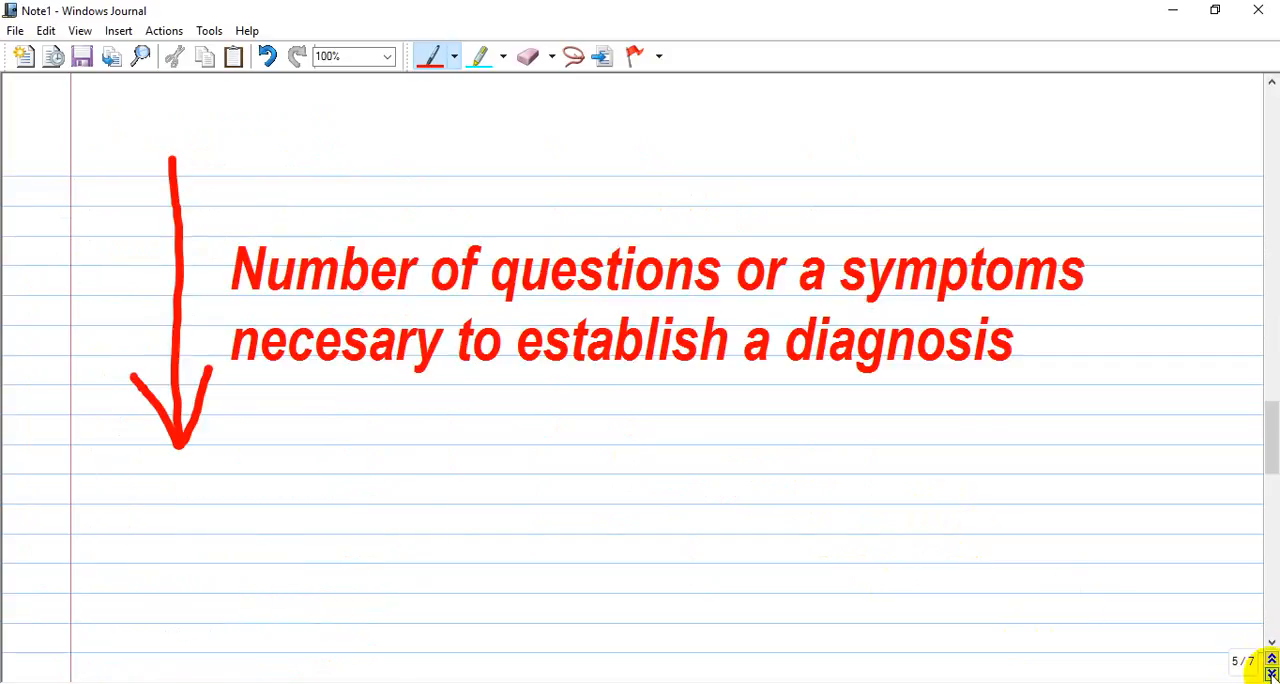
pyautogui.moveTo(708, 436)
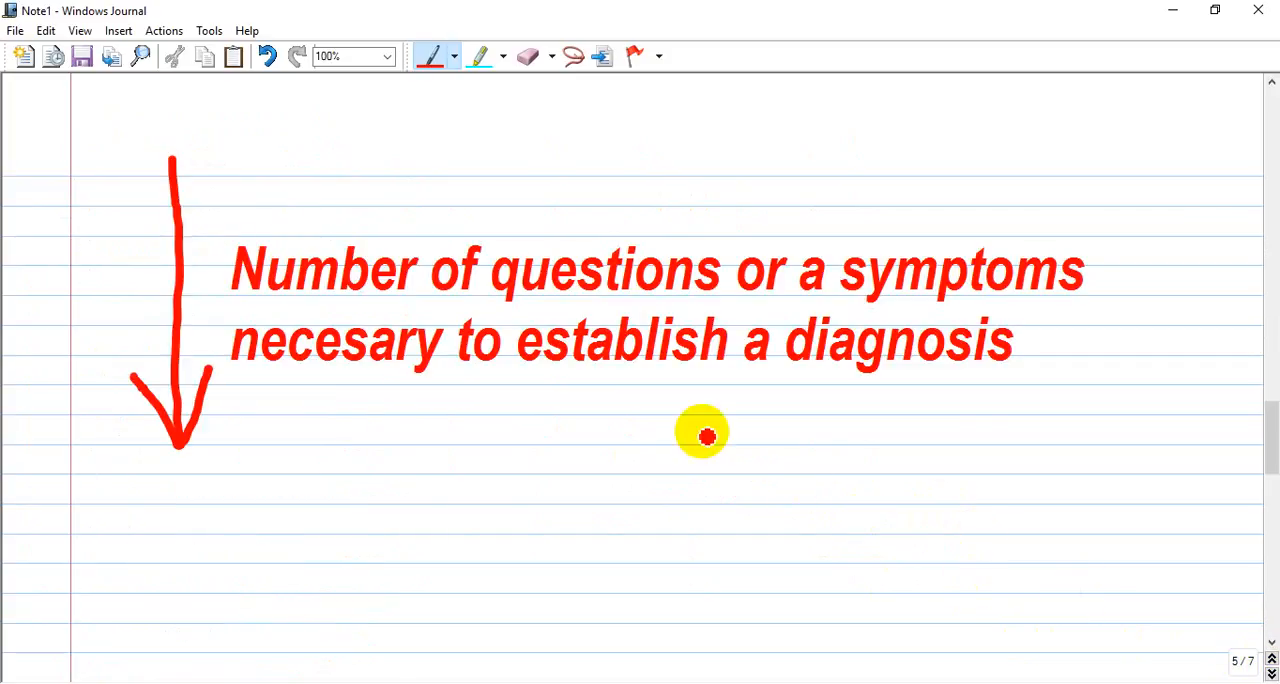
pyautogui.moveTo(616, 432)
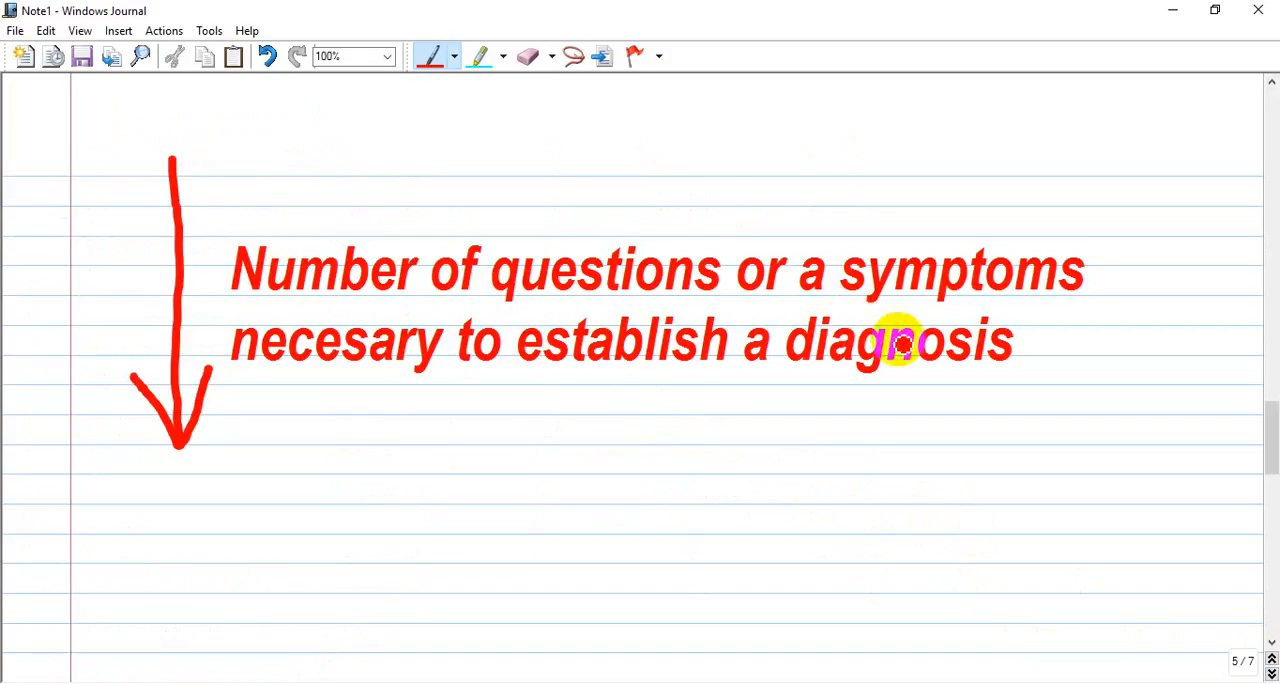
pyautogui.moveTo(1060, 532)
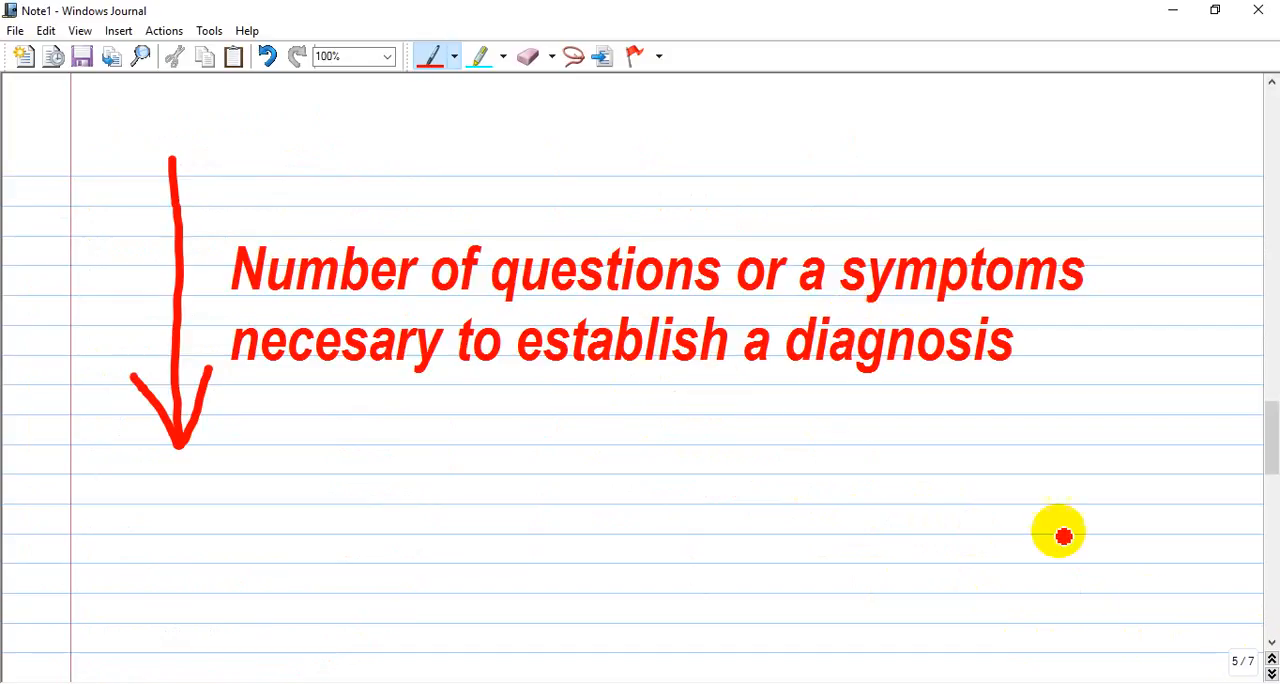
pyautogui.scroll(-3)
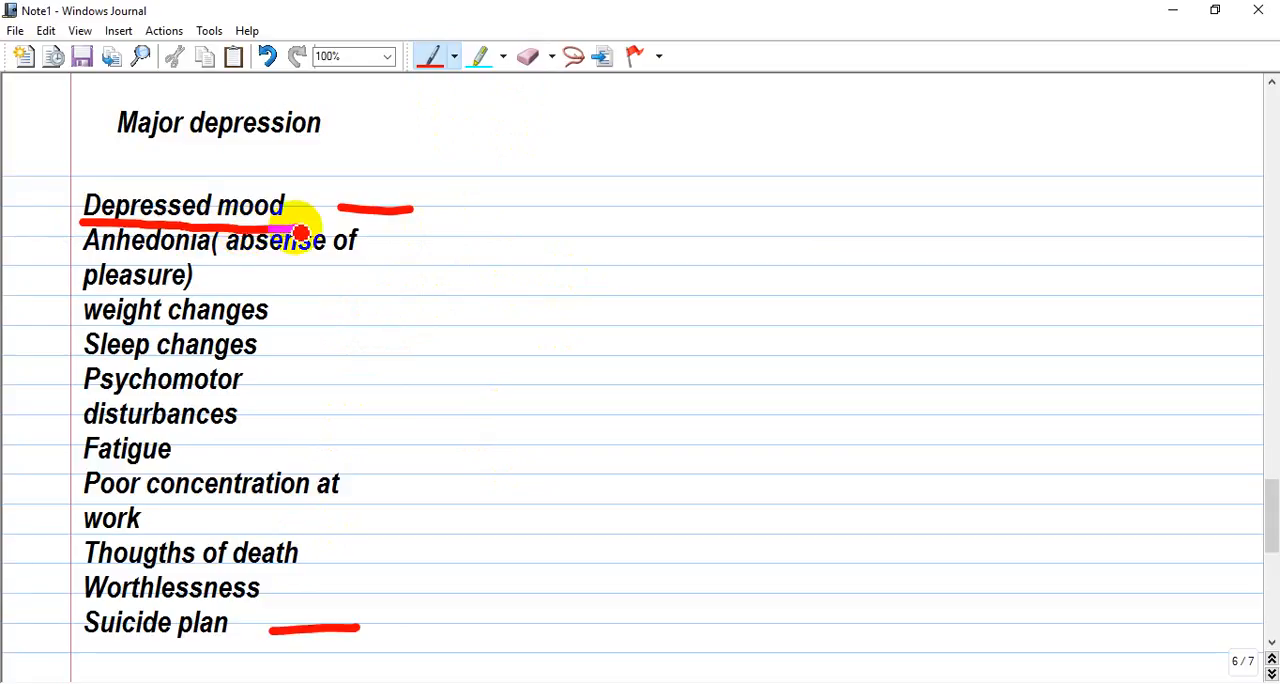
pyautogui.moveTo(540, 126)
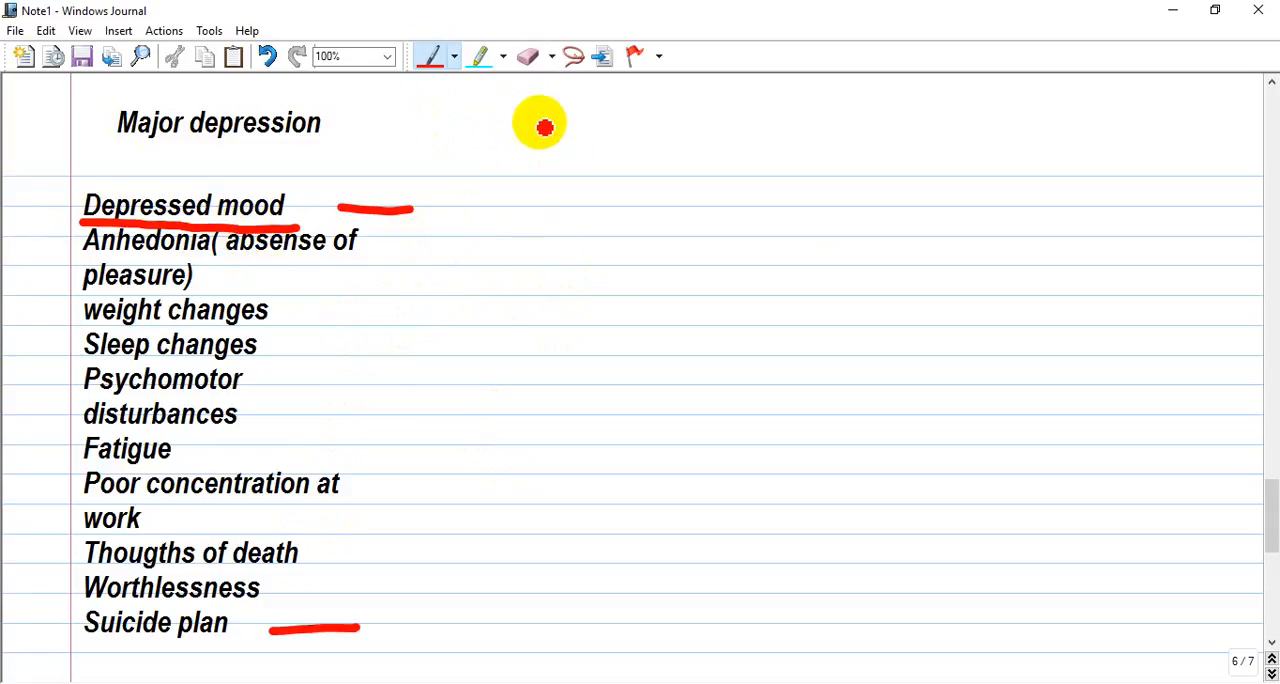
# Draw a red up arrow labelled 'sensity' and a down arrow labelled 'nonspecific' beside the symptom list.
pyautogui.moveTo(540, 120); pyautogui.dragTo(518, 278)
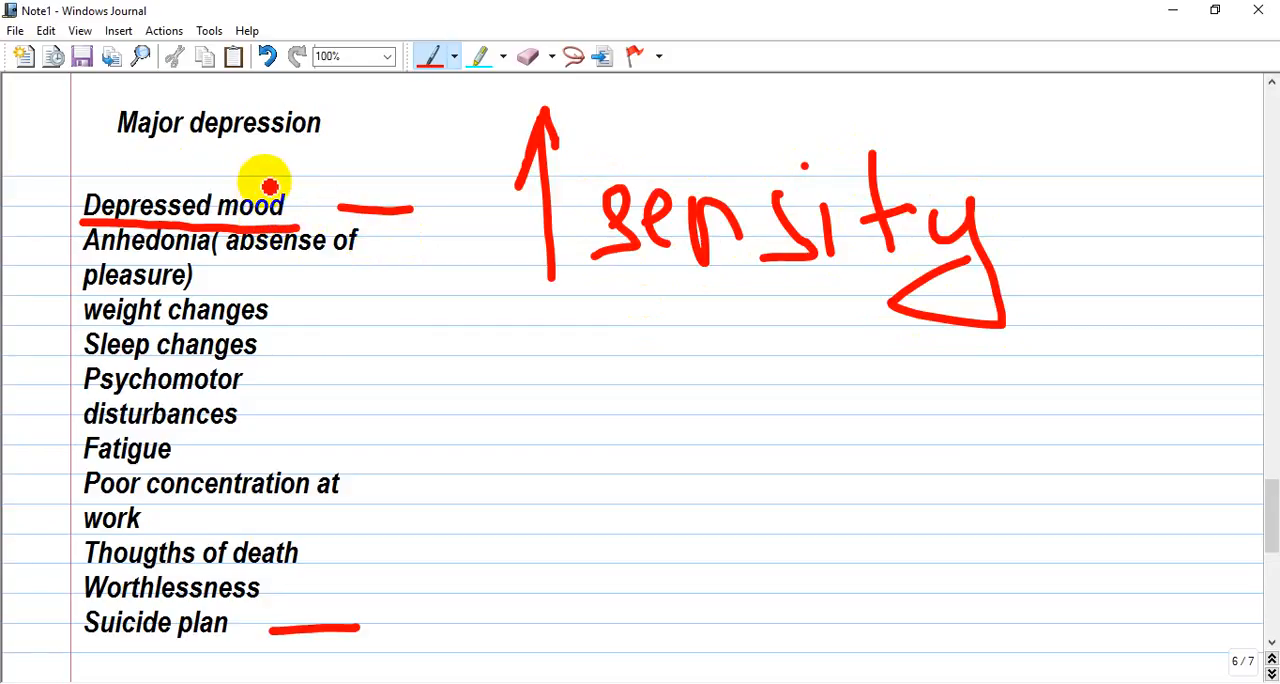
pyautogui.moveTo(680, 402)
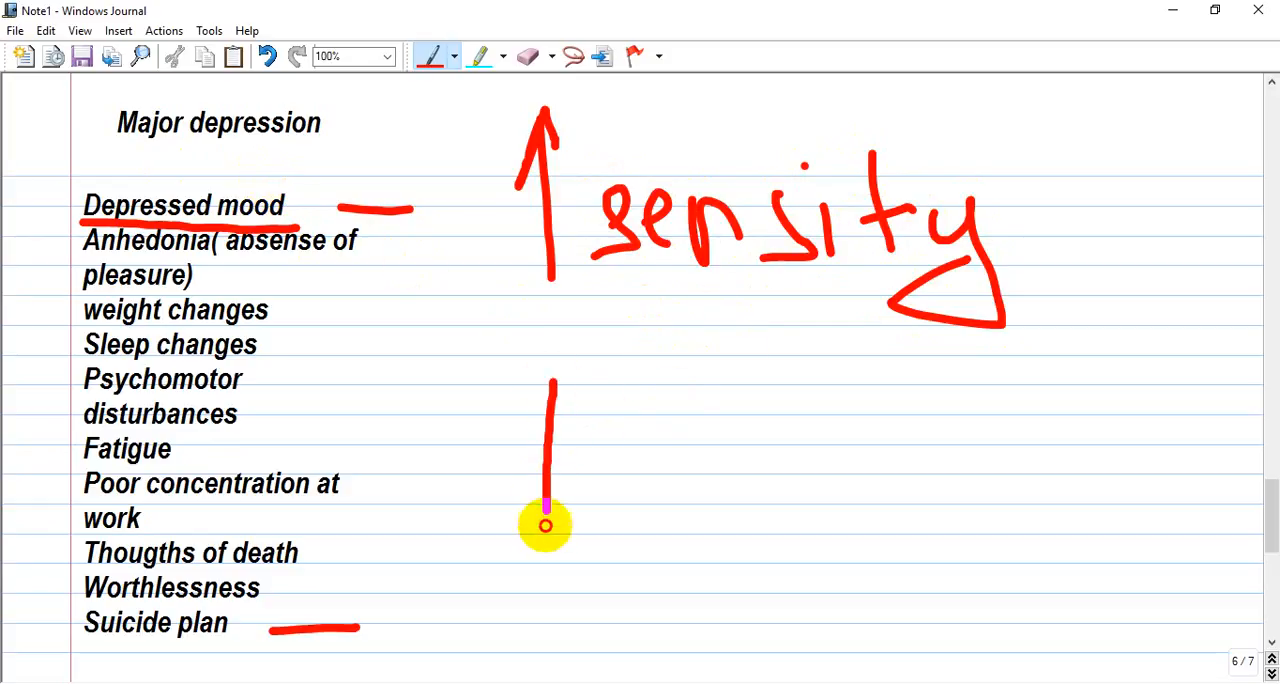
pyautogui.moveTo(544, 524); pyautogui.dragTo(540, 536)
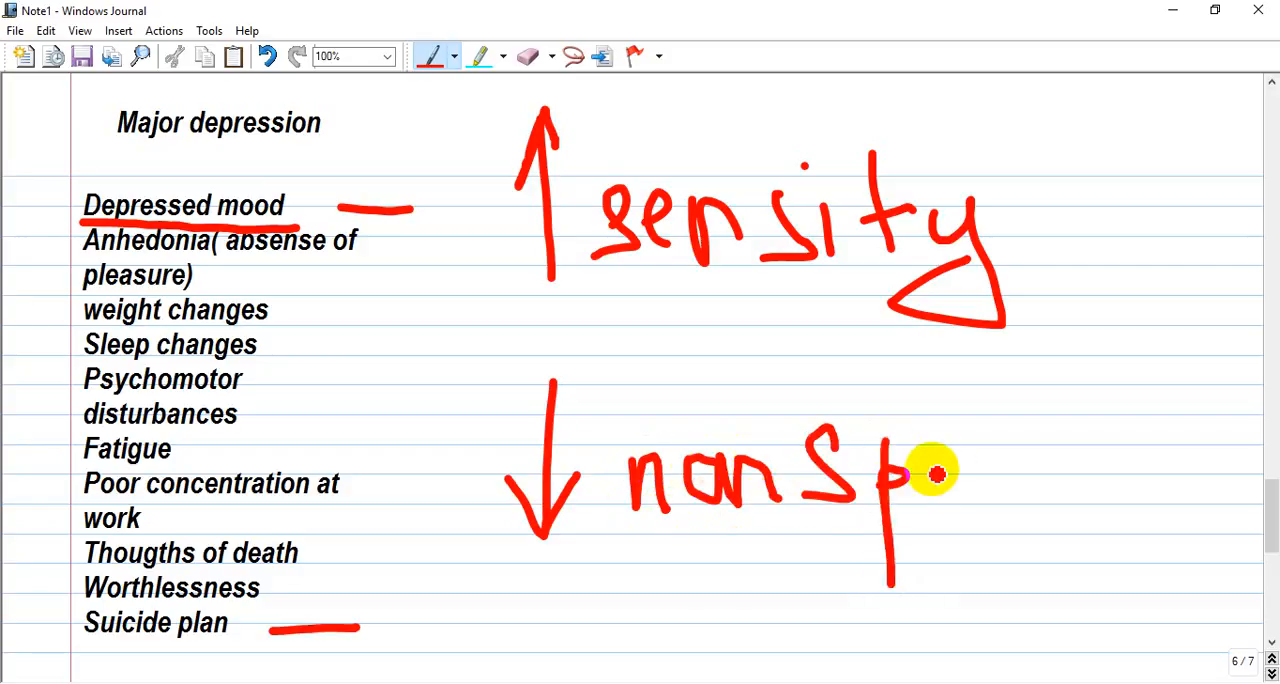
pyautogui.moveTo(904, 476); pyautogui.dragTo(1024, 470)
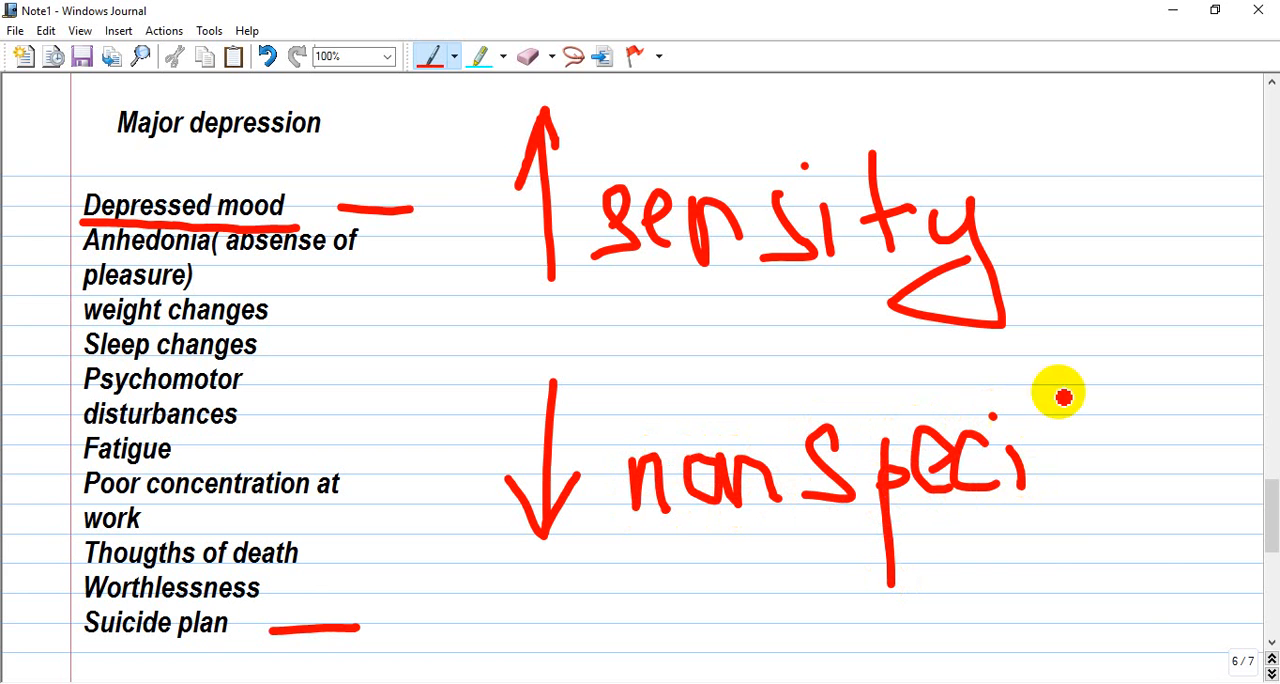
pyautogui.moveTo(1060, 400); pyautogui.dragTo(1140, 600)
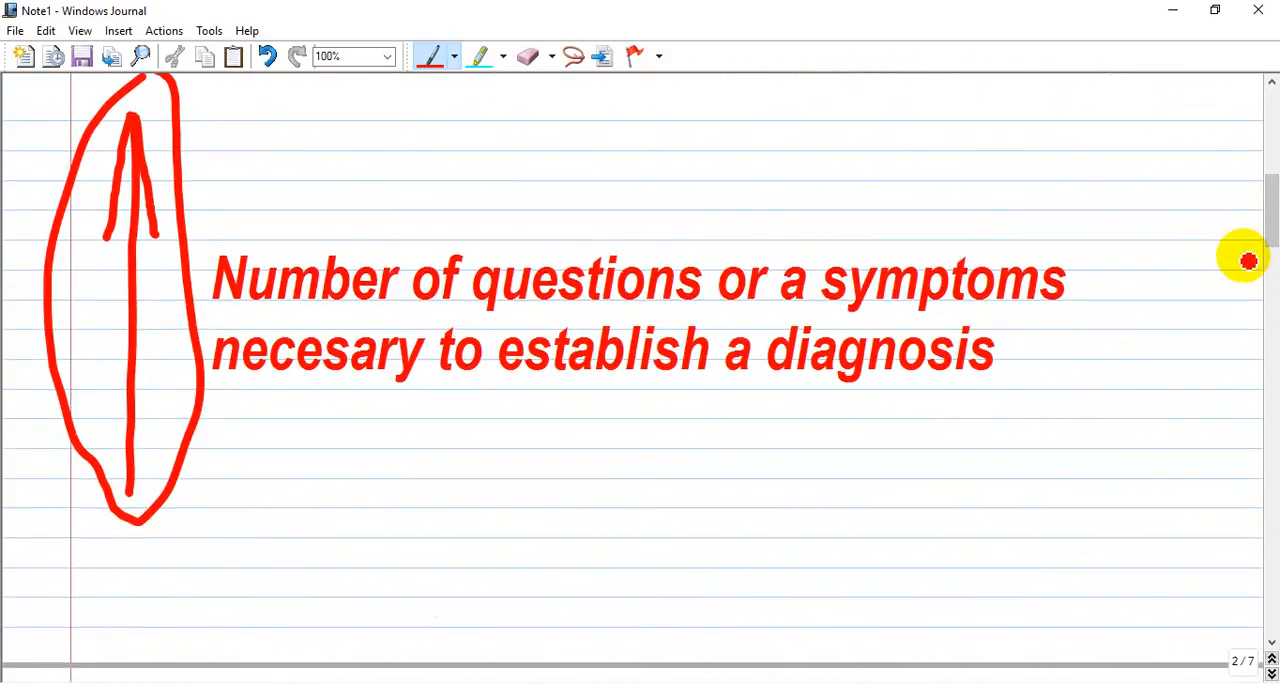
pyautogui.moveTo(1224, 268)
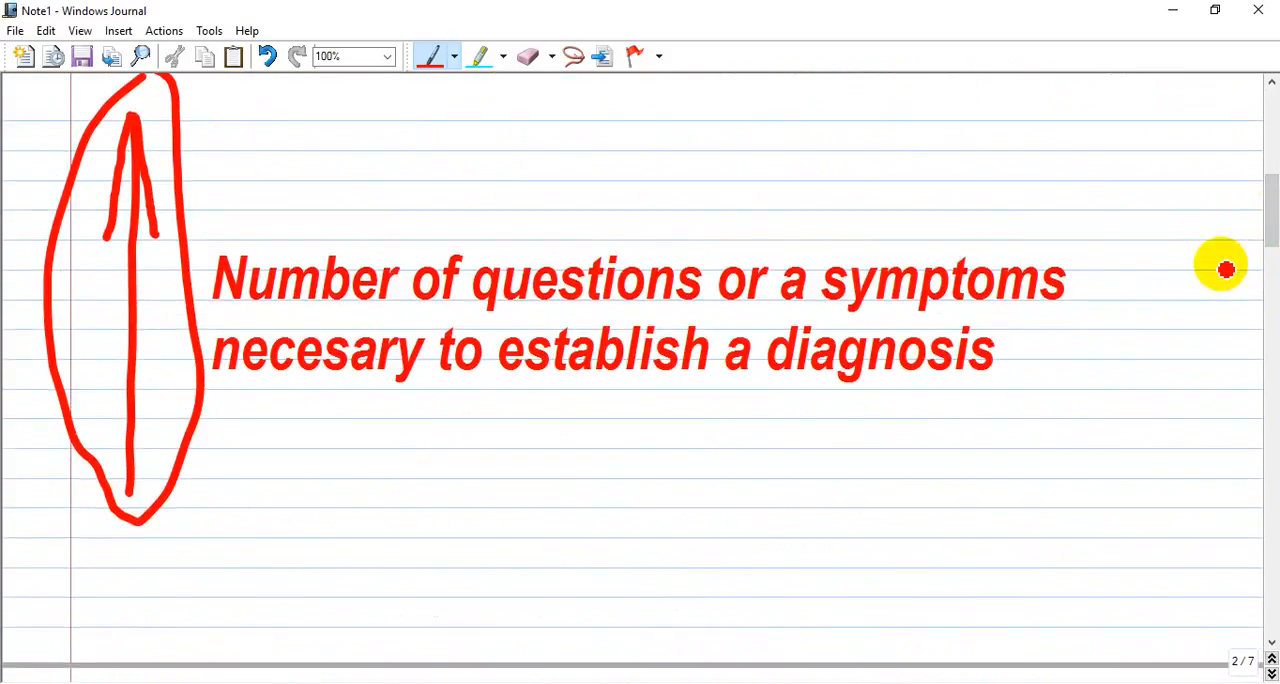
pyautogui.moveTo(258, 228)
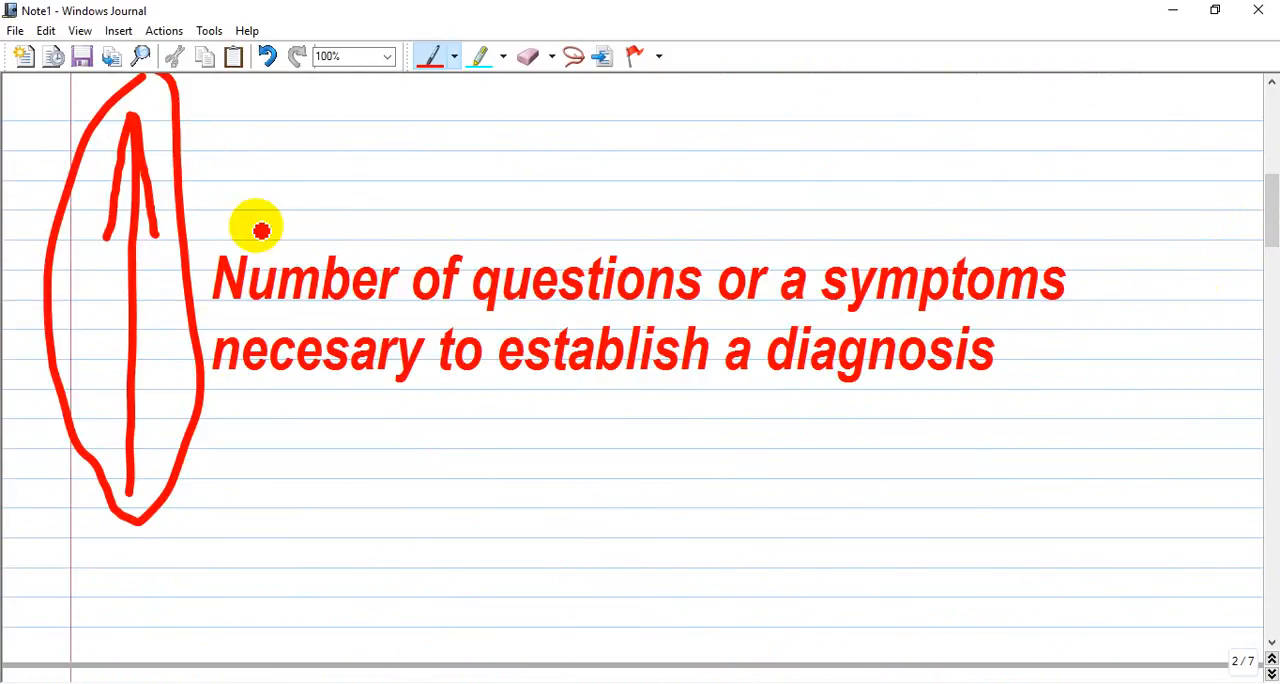
# Scroll back through pages 2–4 and land on page 5 with the down-arrow diagnosis note.
pyautogui.scroll(3)
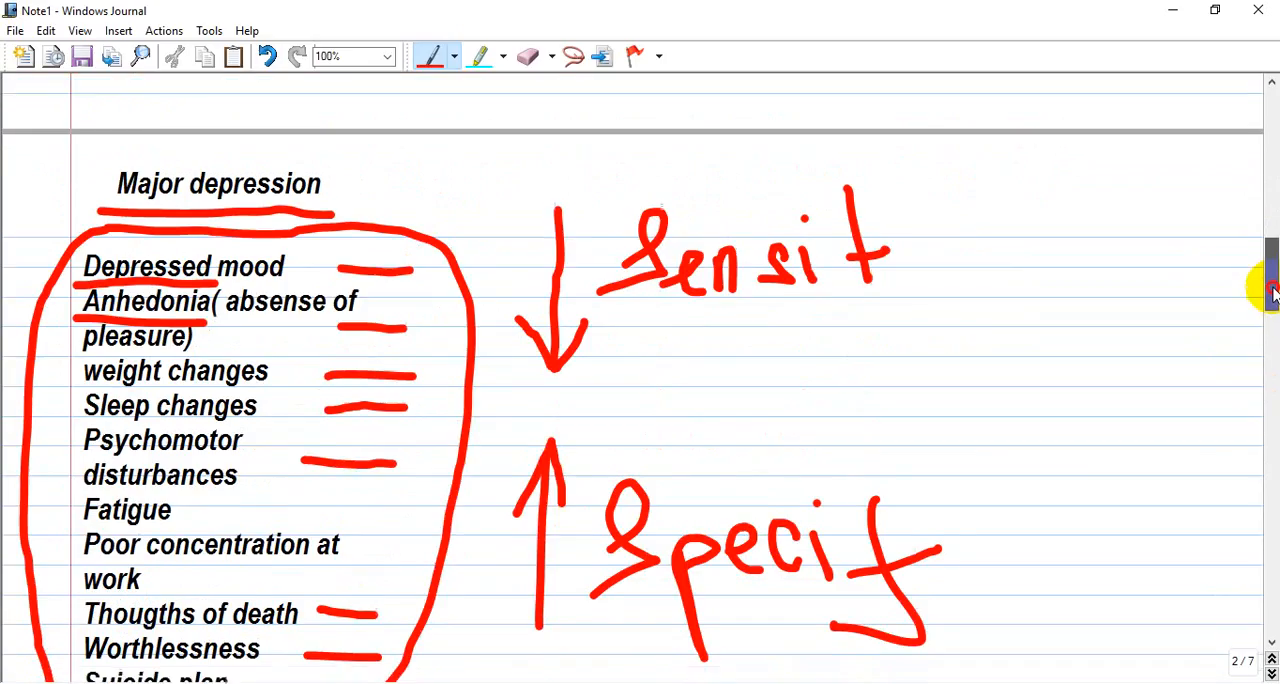
pyautogui.scroll(-3)
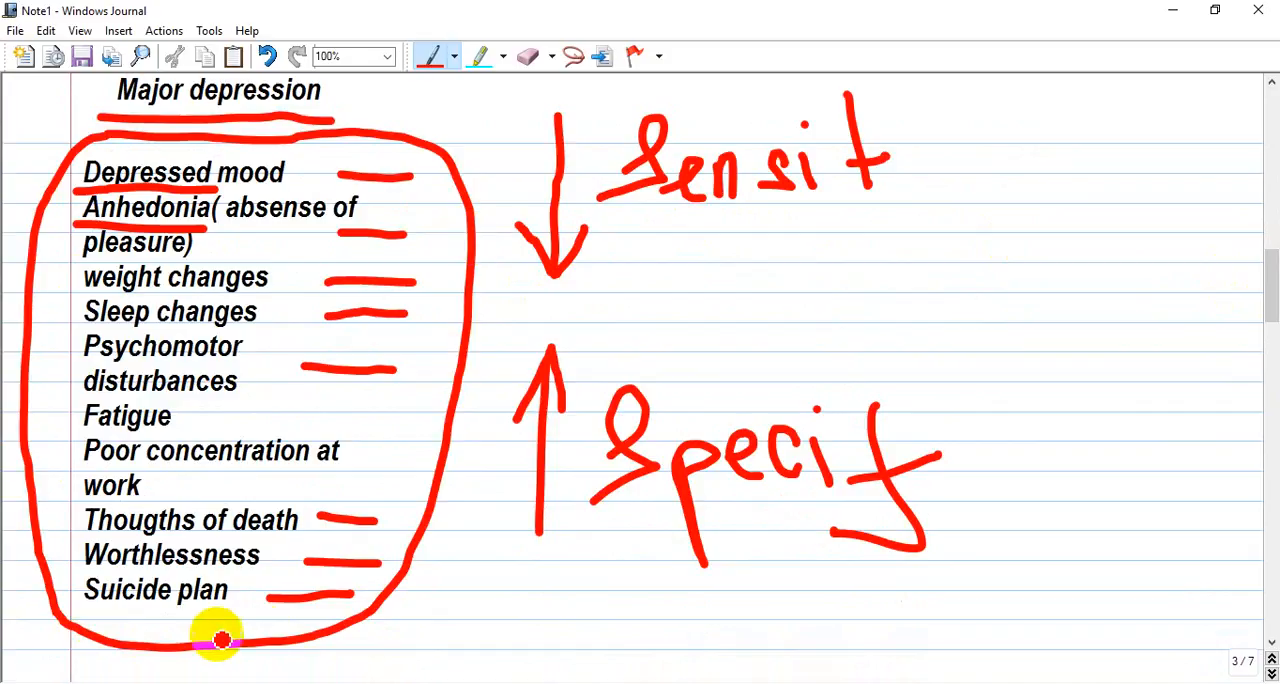
pyautogui.moveTo(376, 156)
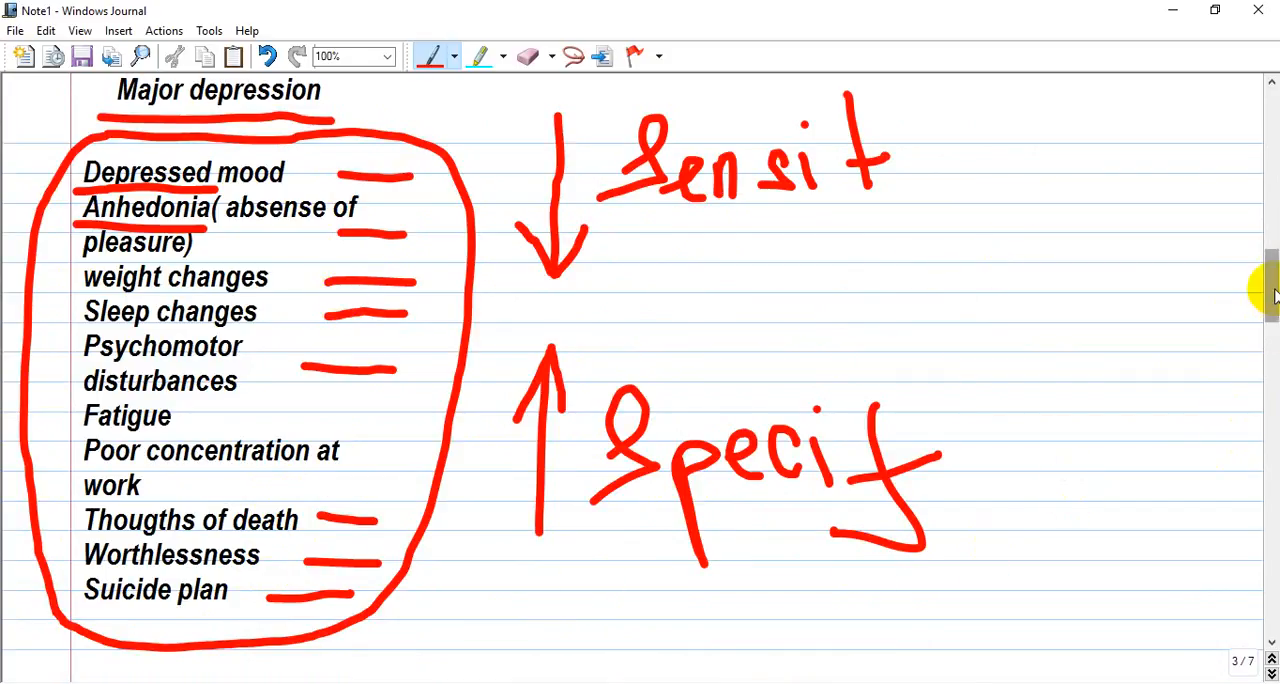
pyautogui.scroll(-3)
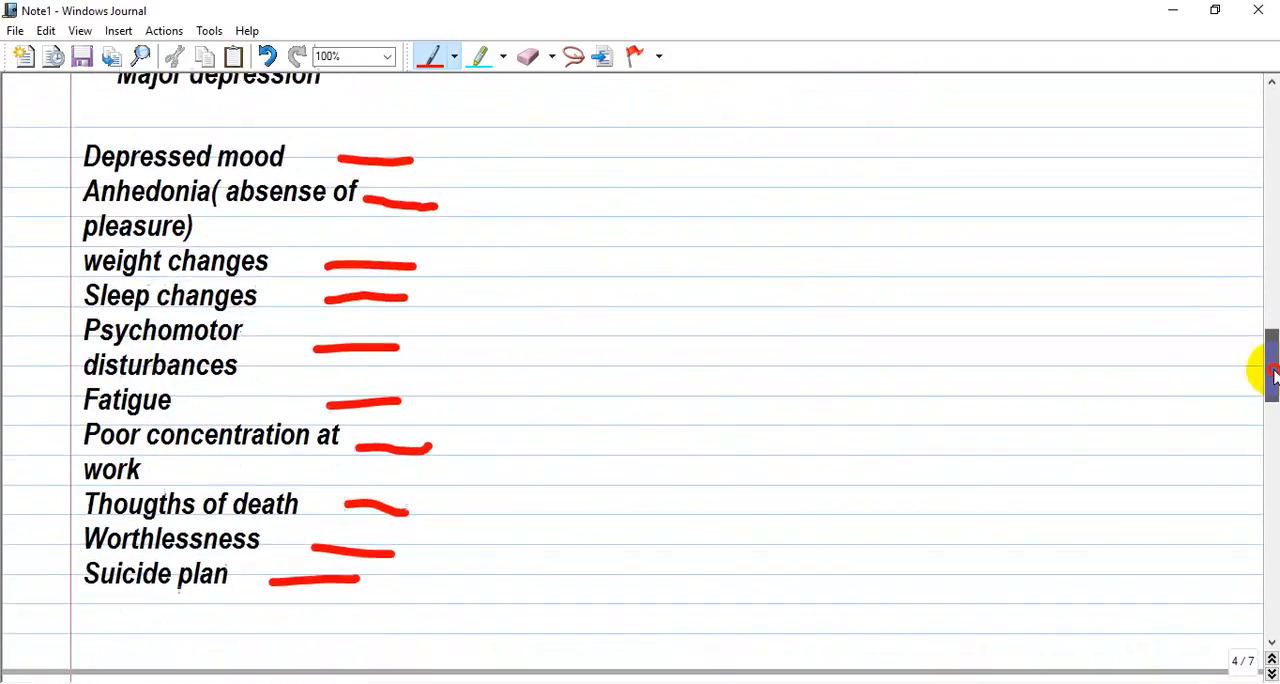
pyautogui.scroll(-3)
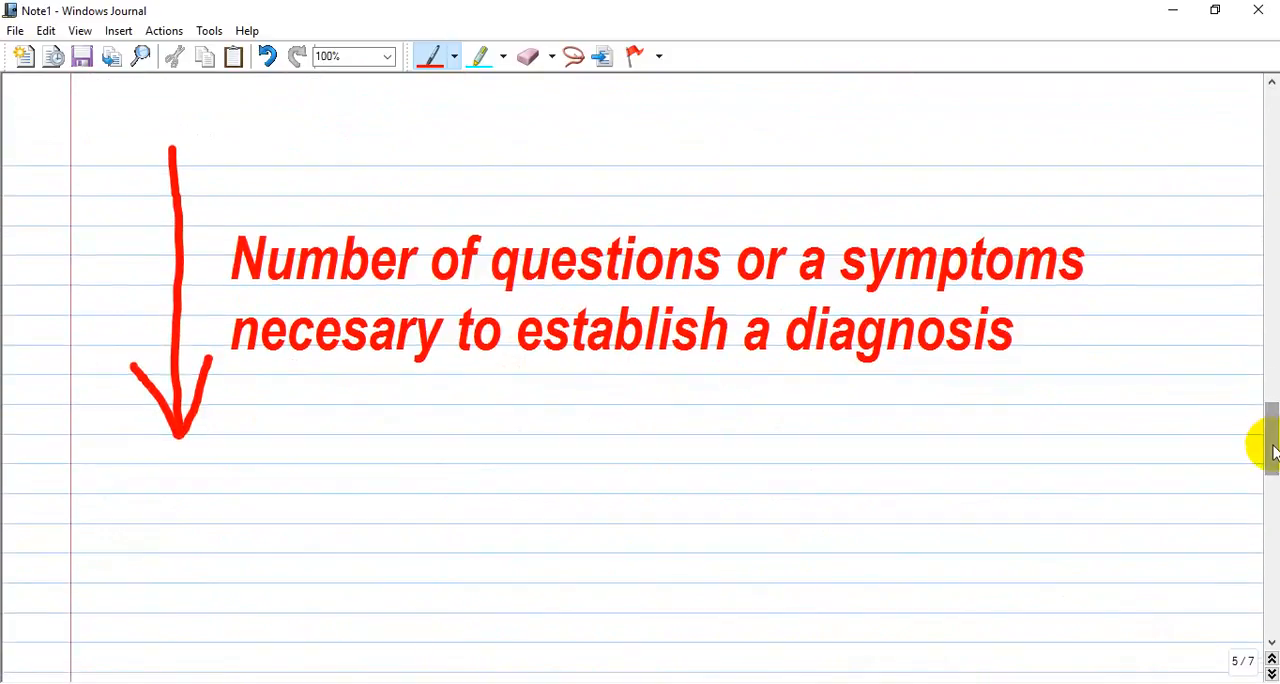
# Scroll to page 6 and underline 'Sleep changes' in red beside the sensitivity arrows.
pyautogui.scroll(-3)
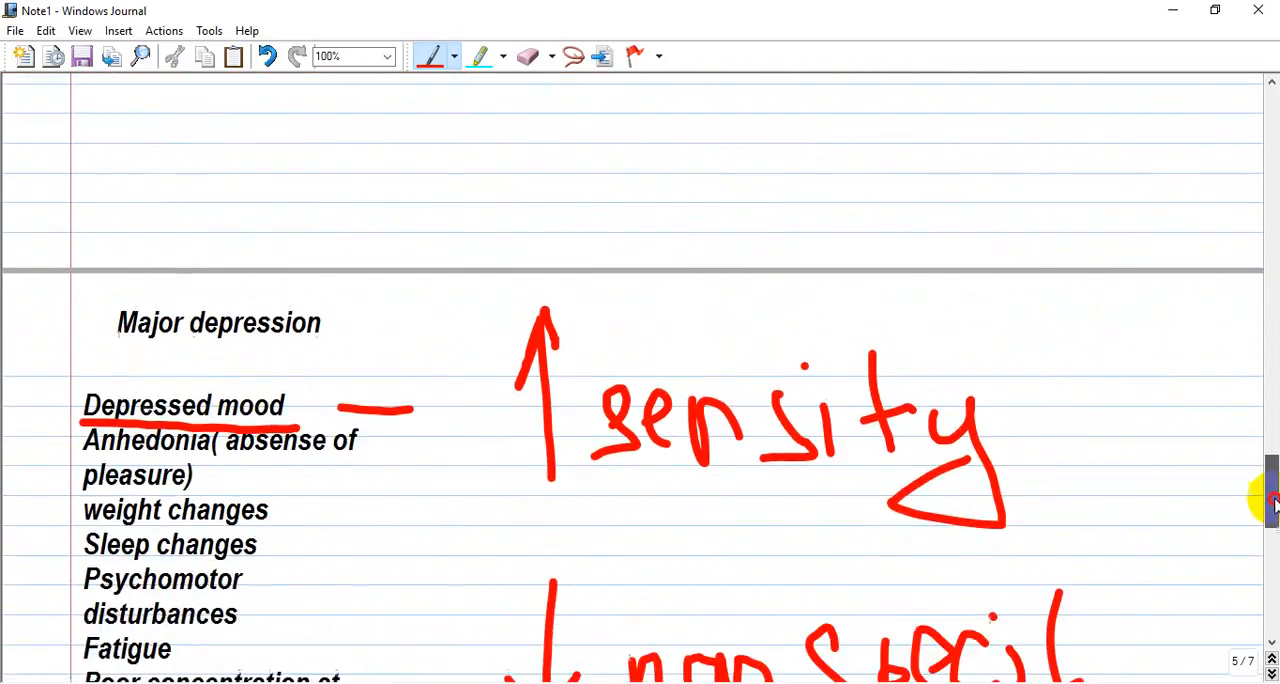
pyautogui.scroll(-3)
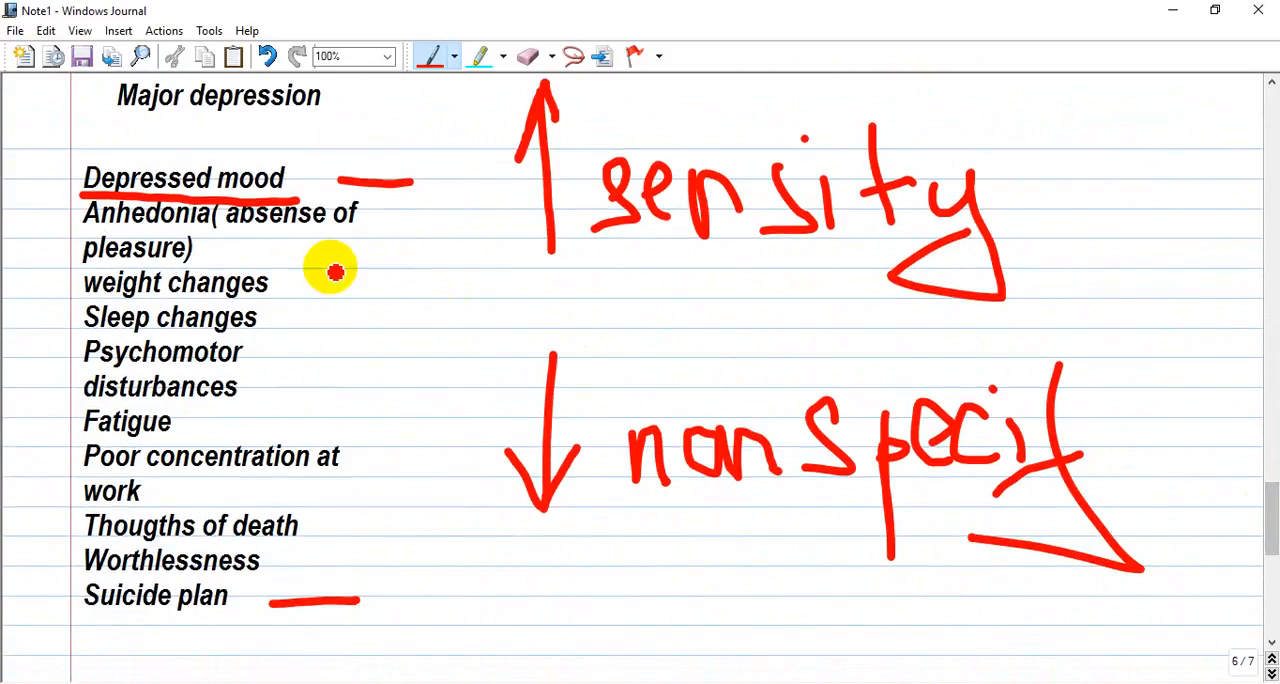
pyautogui.moveTo(120, 196)
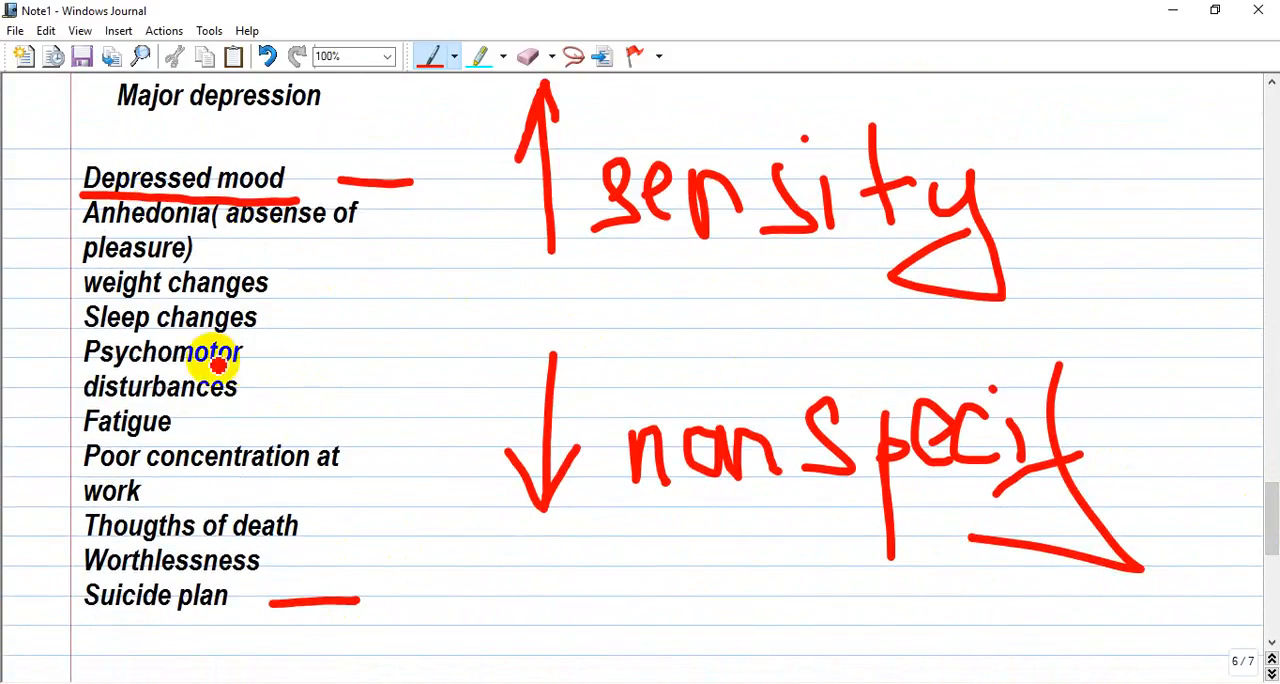
pyautogui.moveTo(258, 322); pyautogui.dragTo(352, 322)
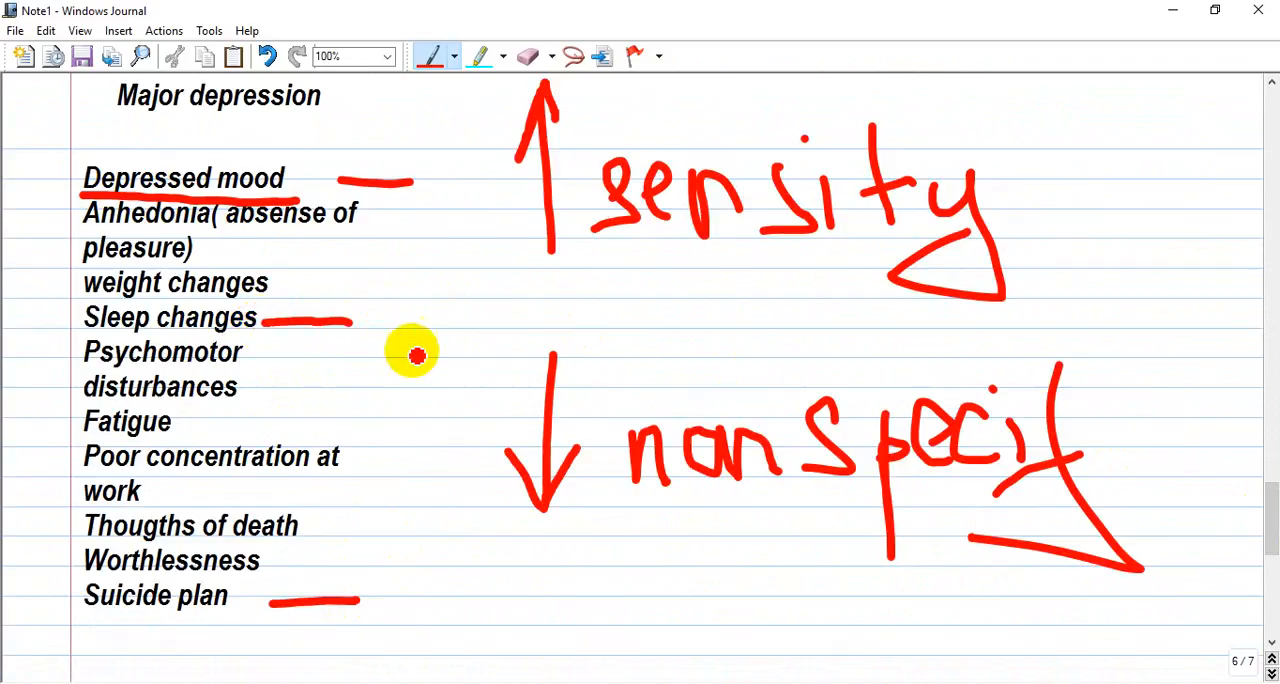
pyautogui.moveTo(412, 368)
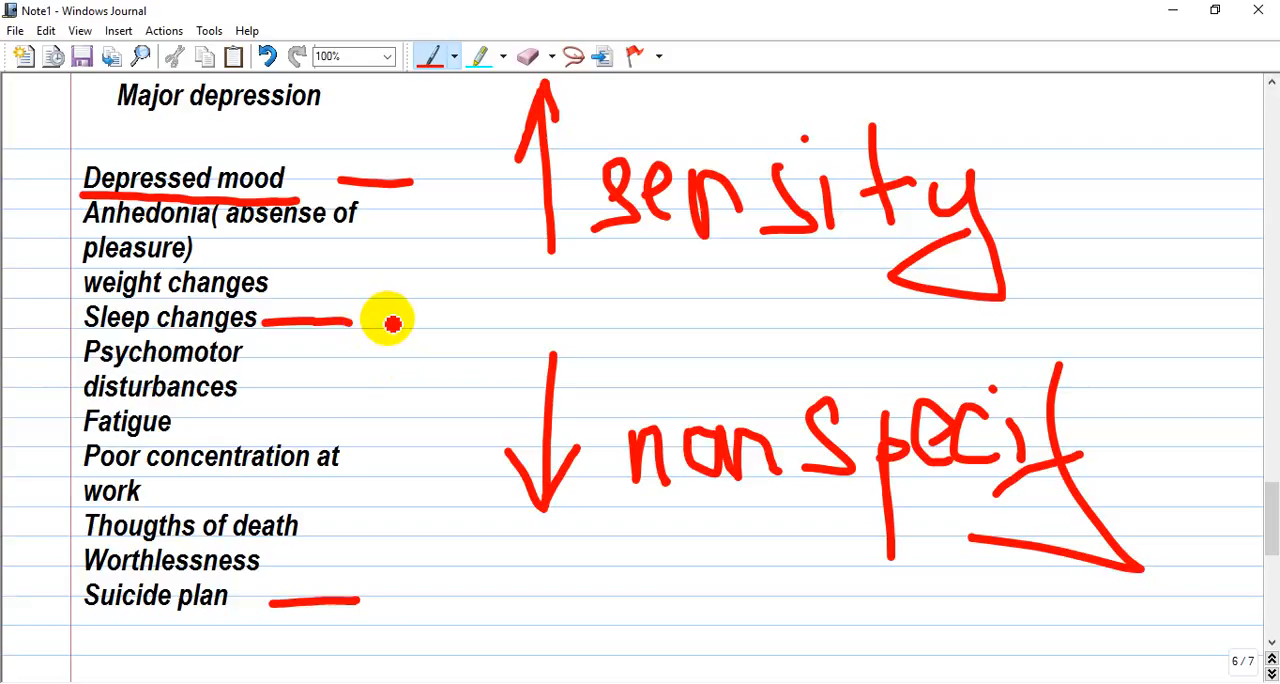
pyautogui.moveTo(400, 318)
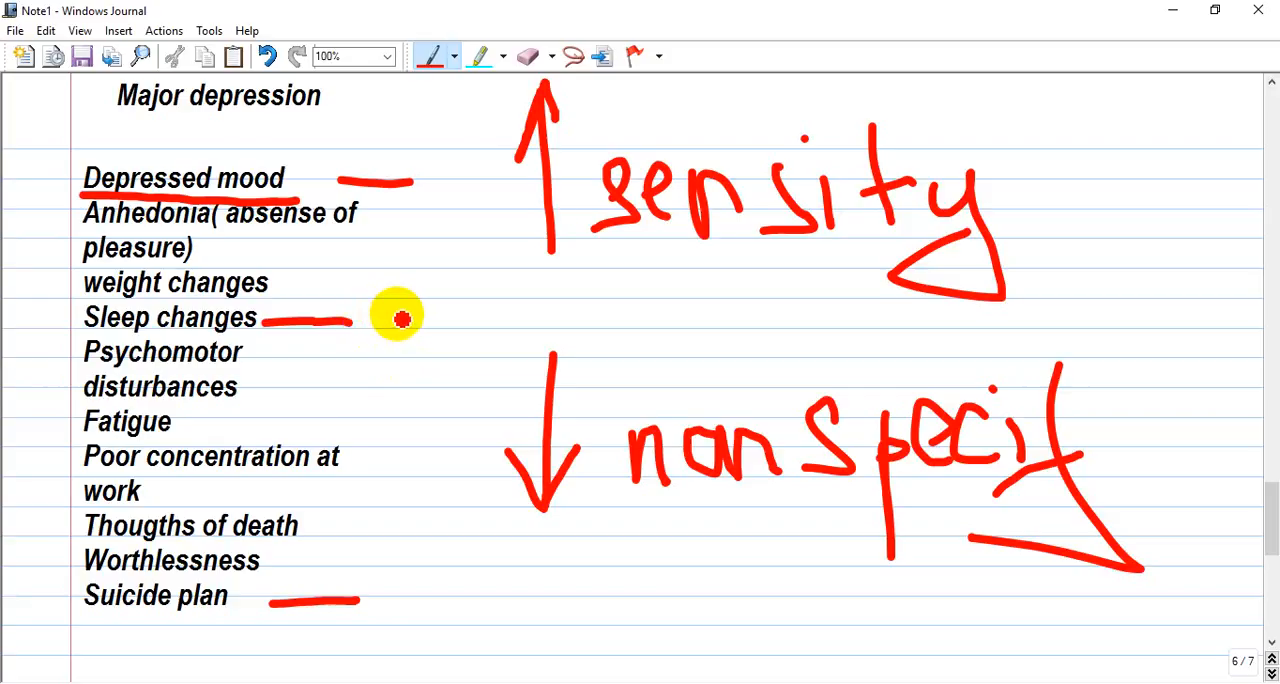